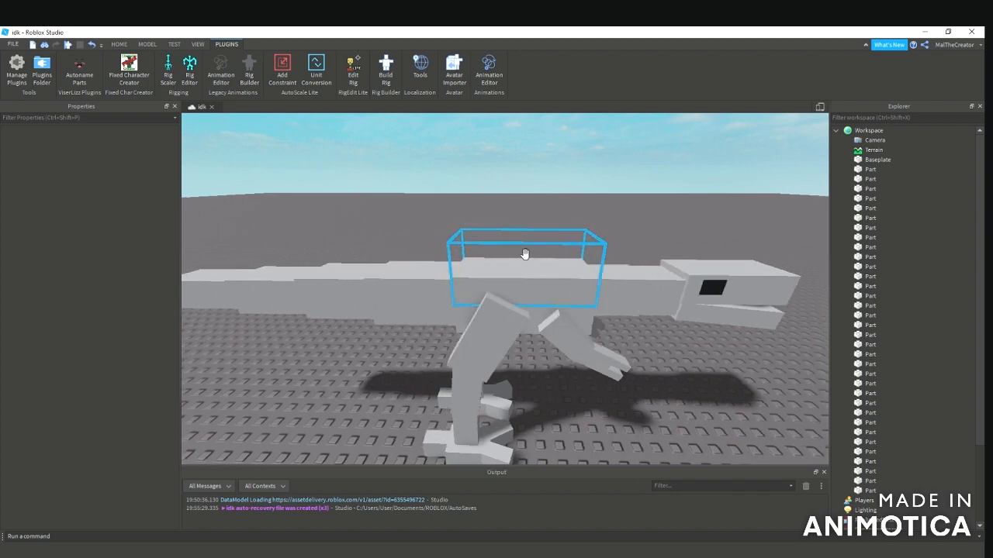
Rename the top box to HumanoidRootPart and the head block to Head.
left_click(526, 255)
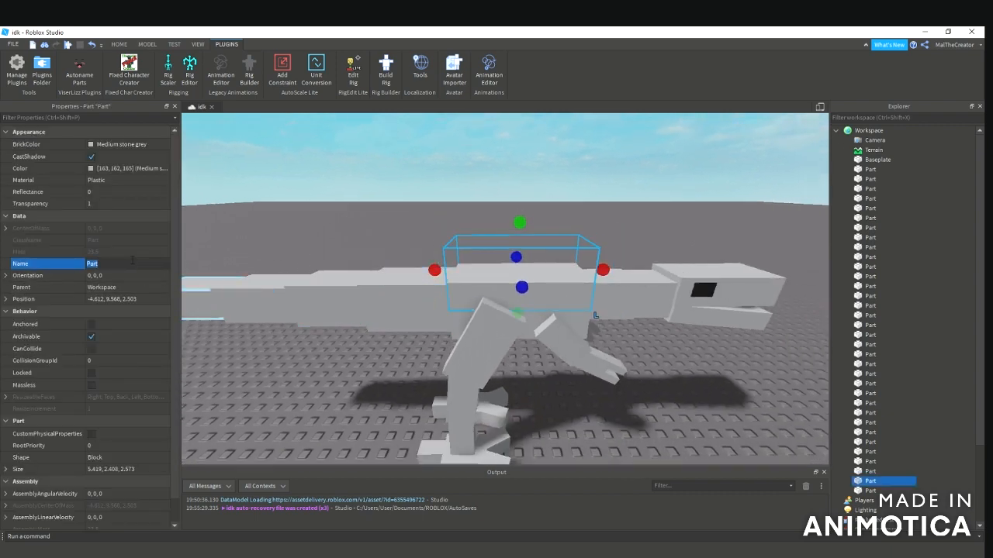
type("HumanoidRoot")
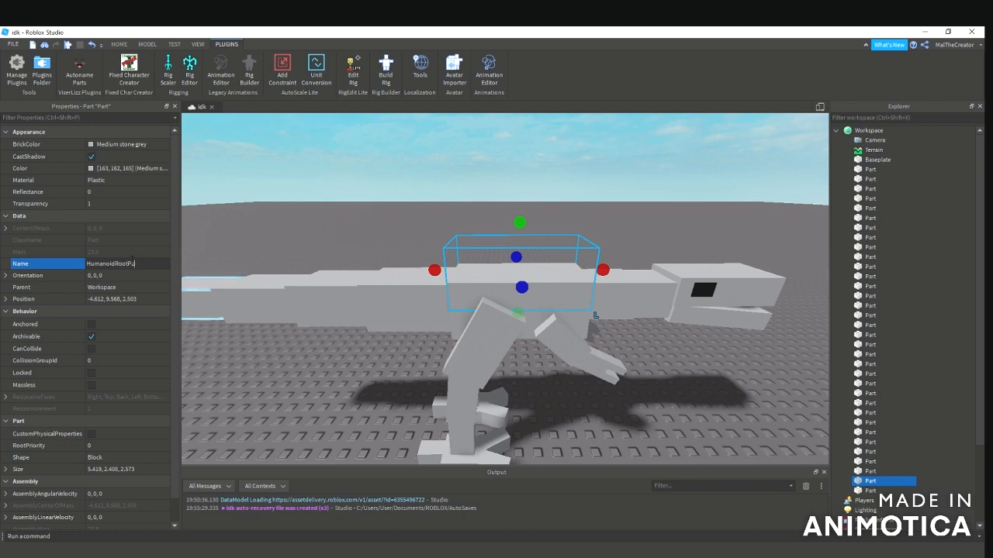
key("Return")
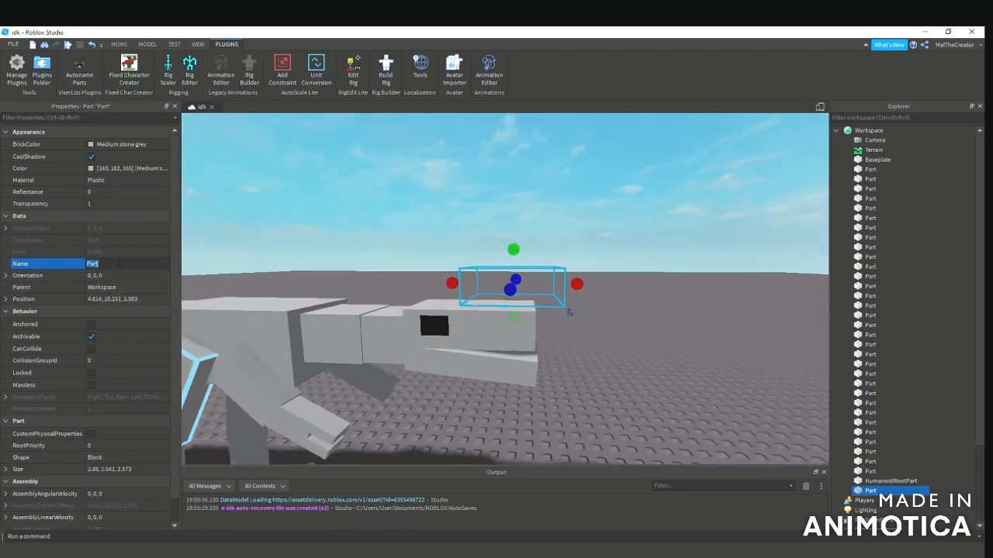
type("Head")
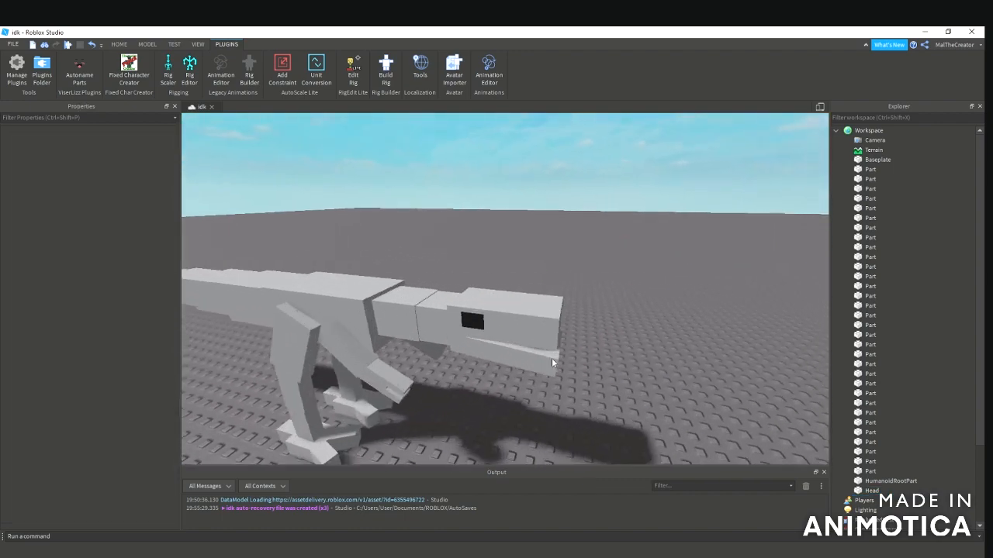
Rename the body block to Torso.
left_click(571, 267)
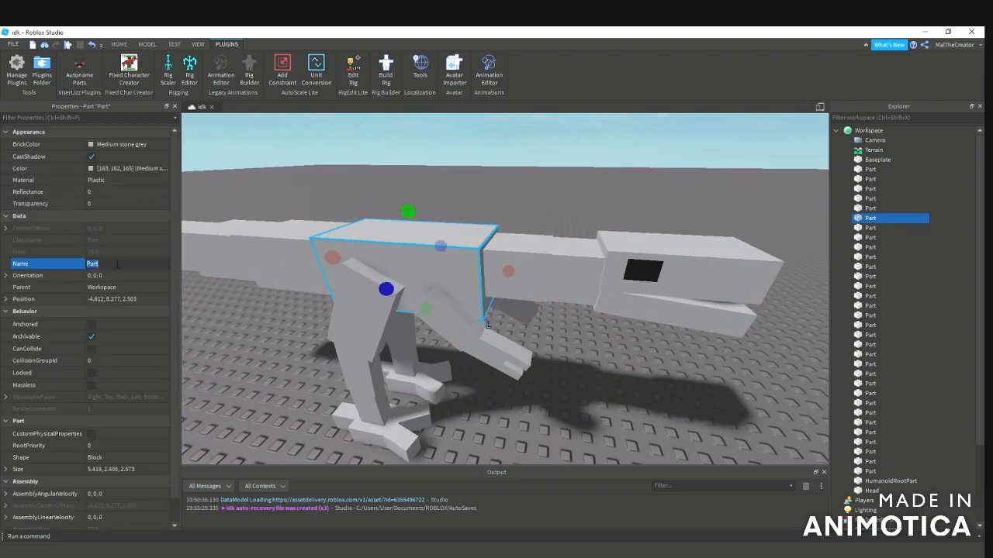
type("Torso")
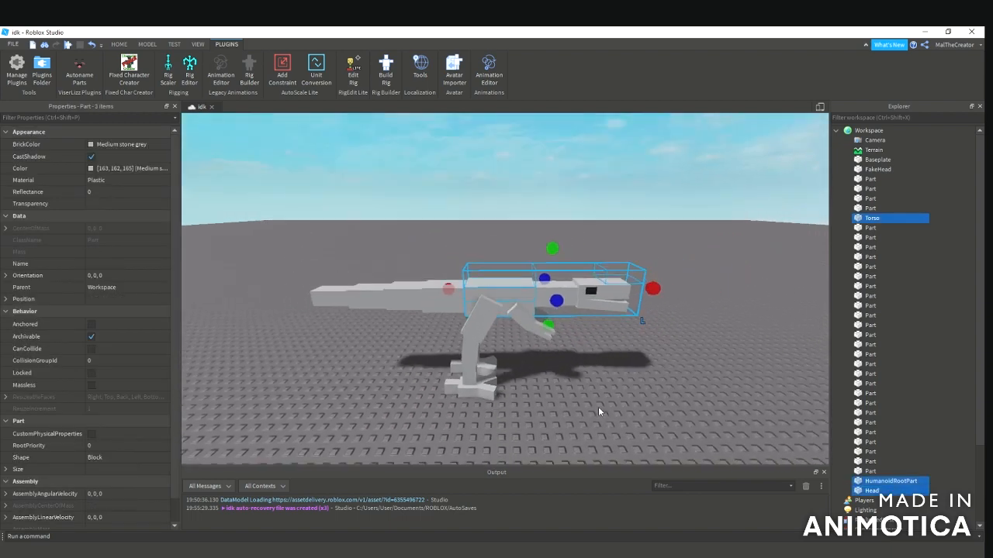
Group the dinosaur parts into a Model and dismiss the parenting error.
left_click(371, 343)
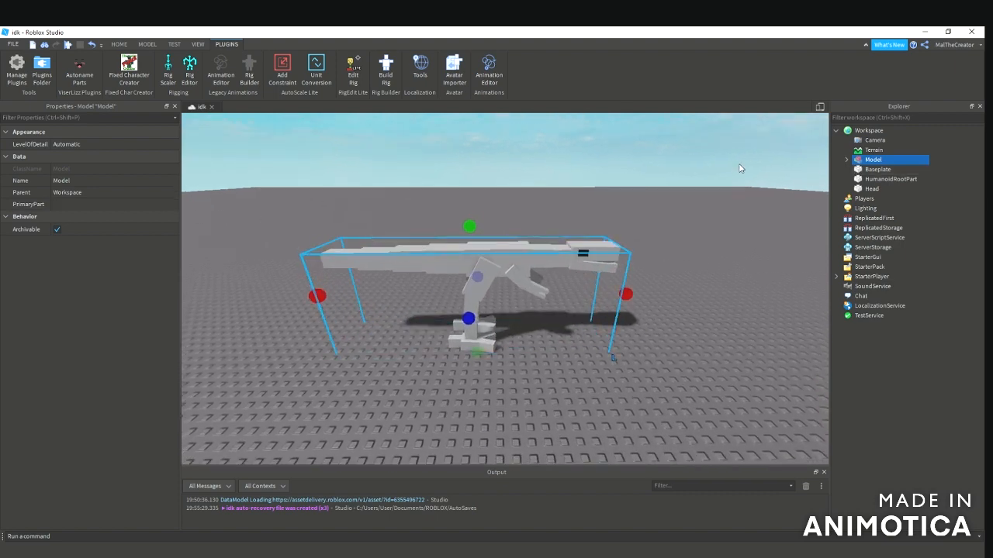
mouse_move(527, 230)
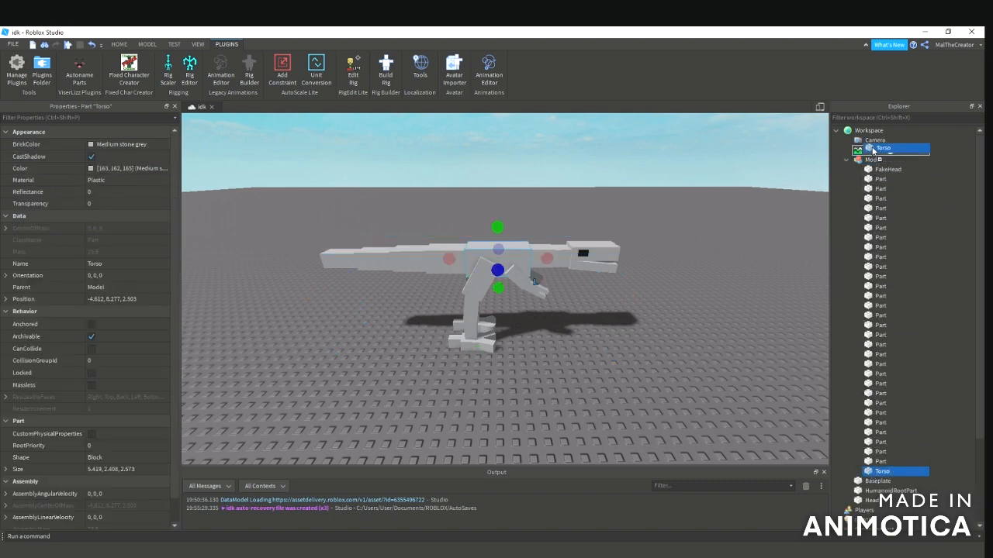
left_click(873, 160)
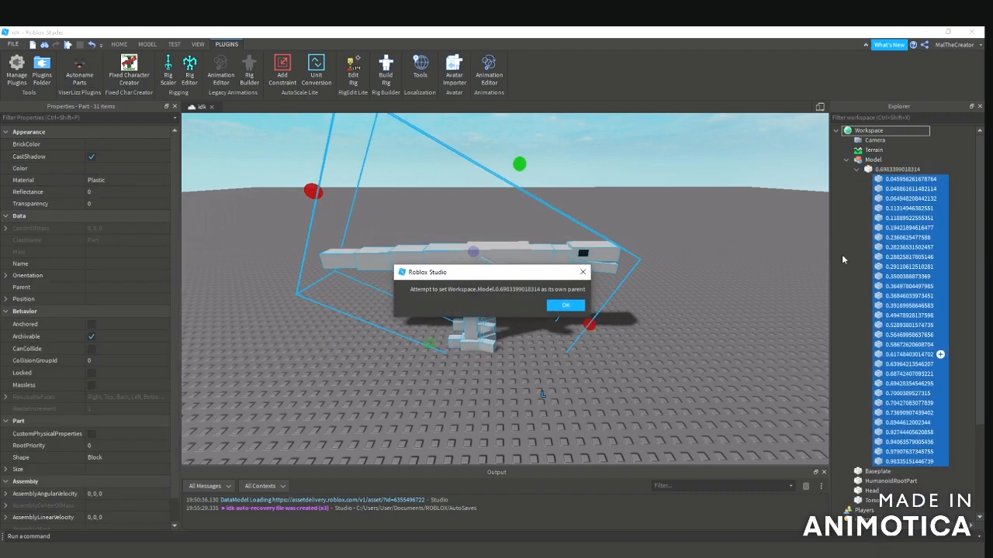
left_click(564, 304)
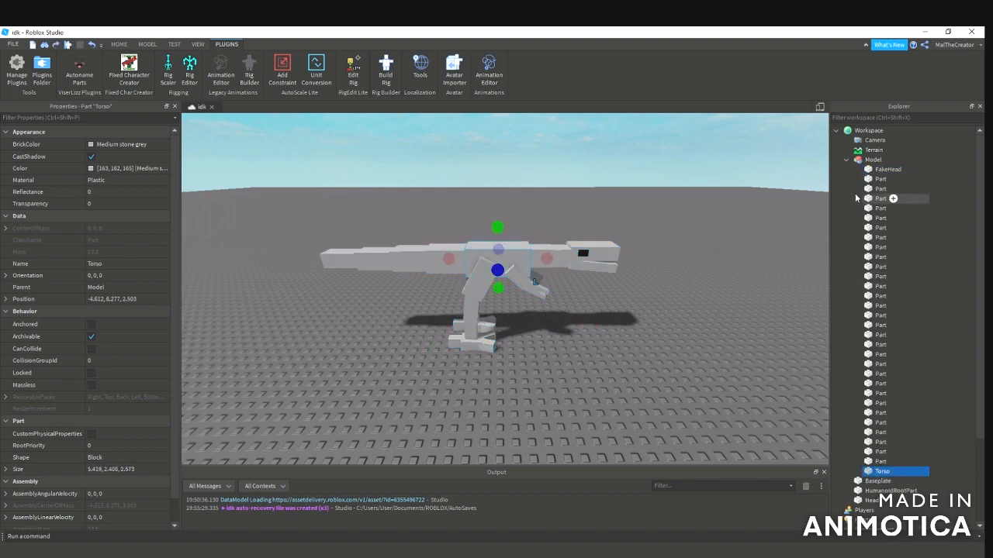
Review the FakeHead, Torso and other parts in Explorer, then select the whole model.
left_click(887, 170)
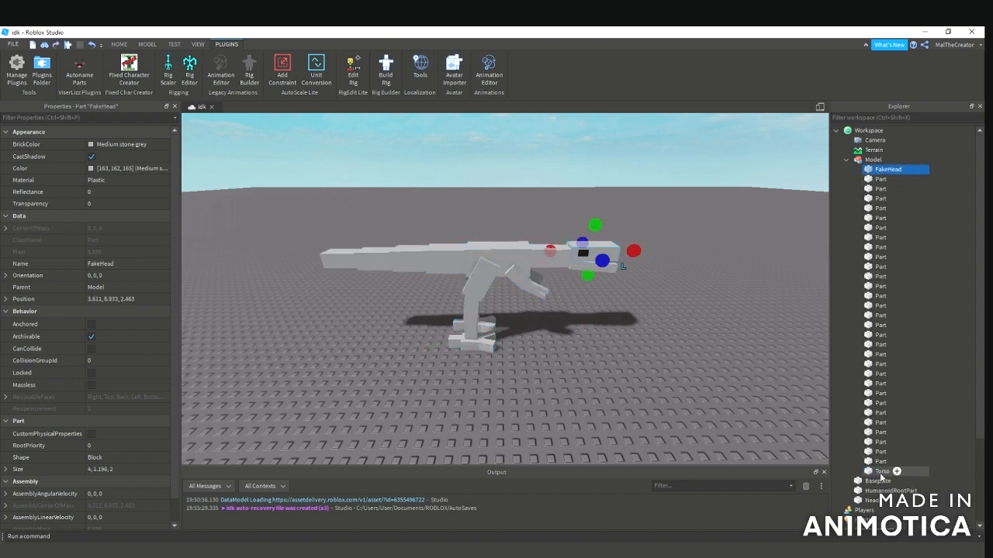
left_click(881, 471)
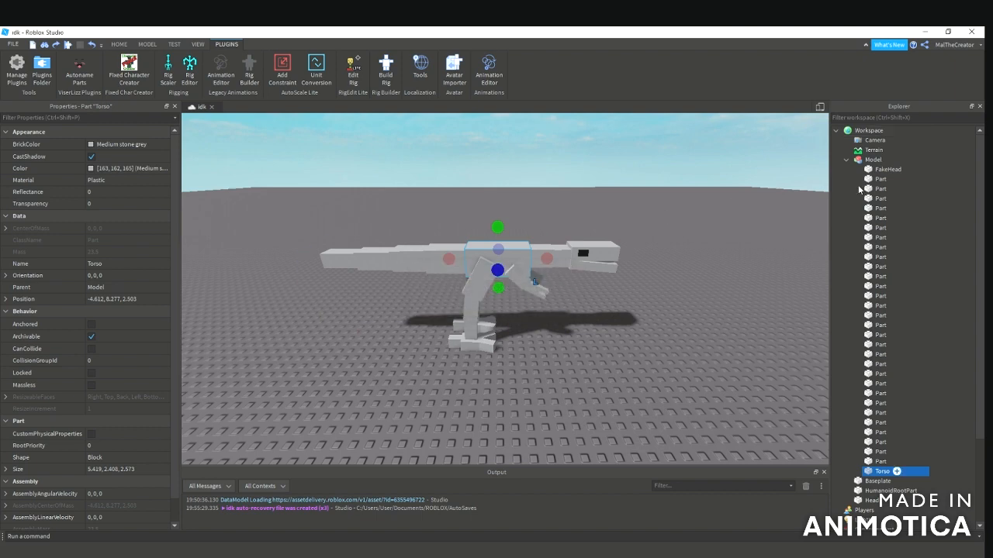
left_click(881, 169)
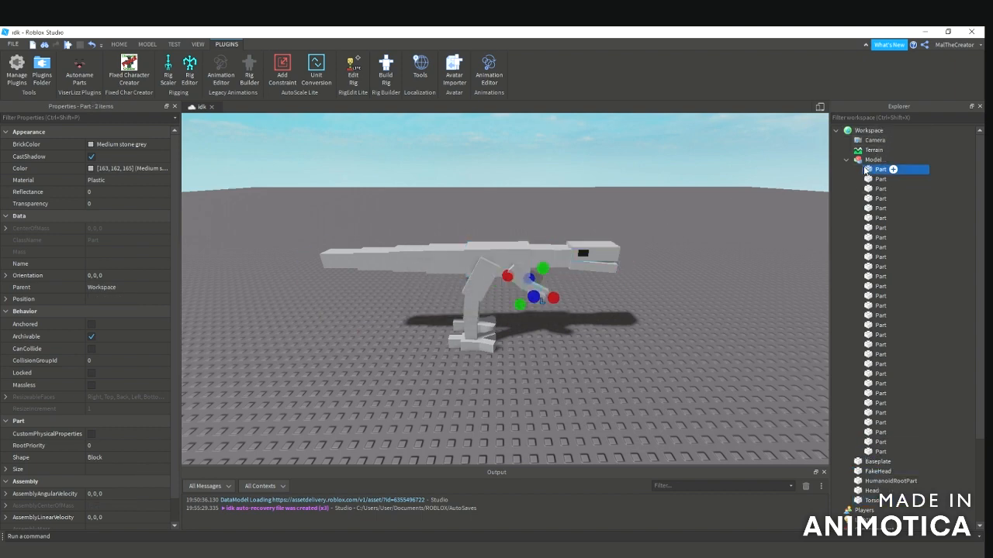
left_click(872, 158)
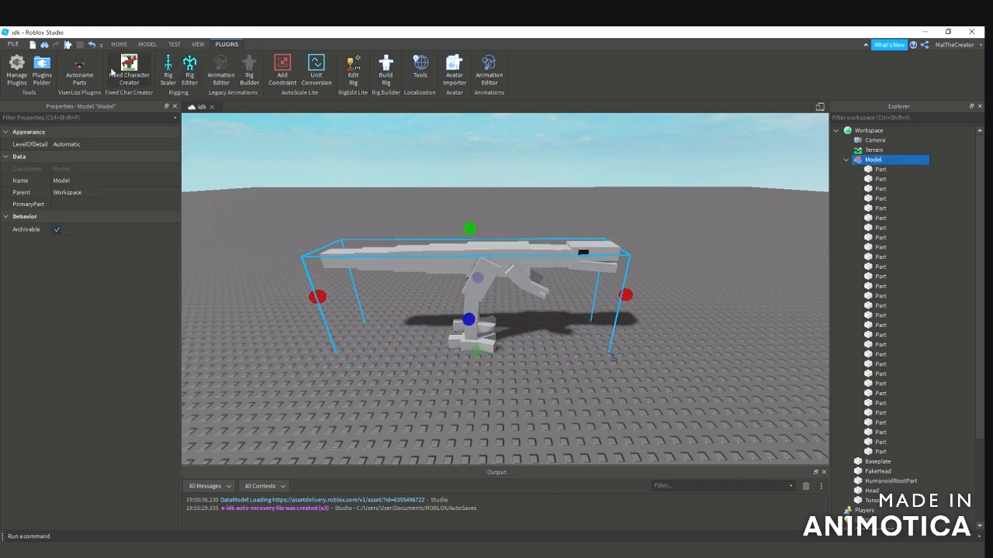
Regroup the named parts into the Model and set its PrimaryPart to HumanoidRootPart.
left_click(898, 169)
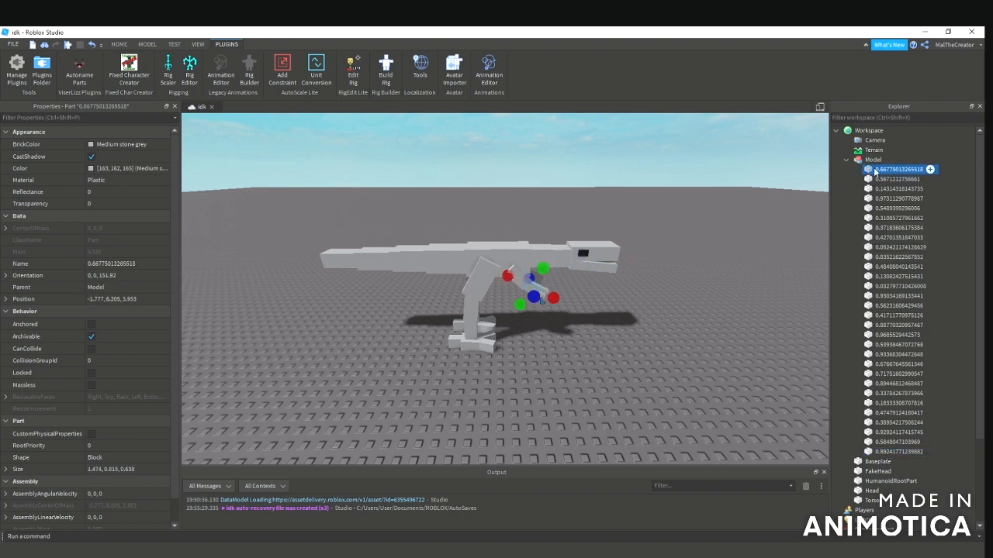
right_click(872, 158)
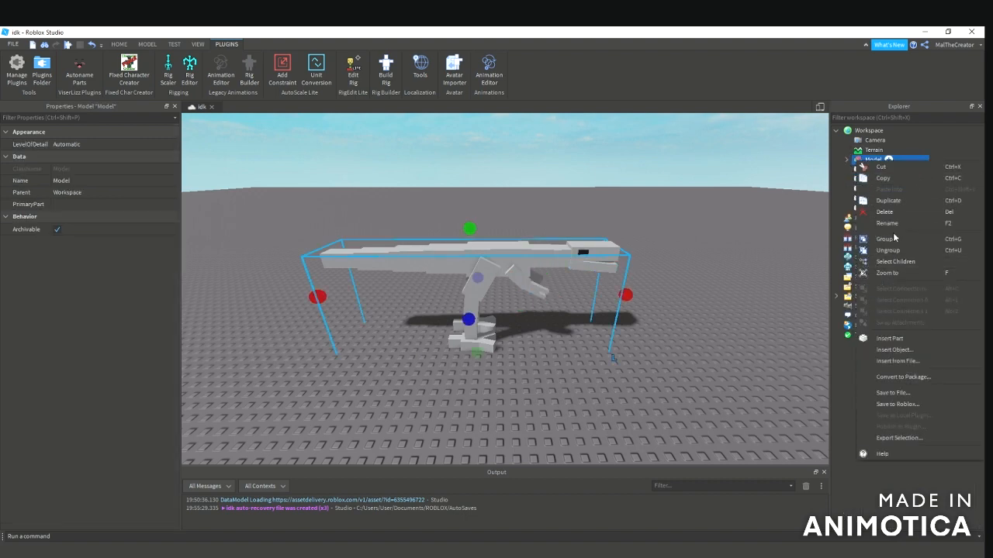
left_click(896, 261)
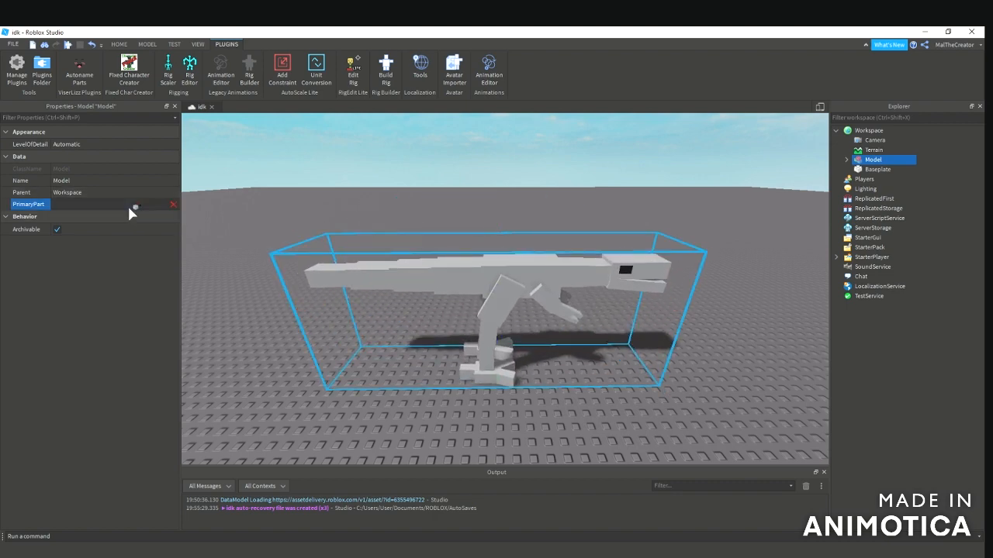
left_click(847, 158)
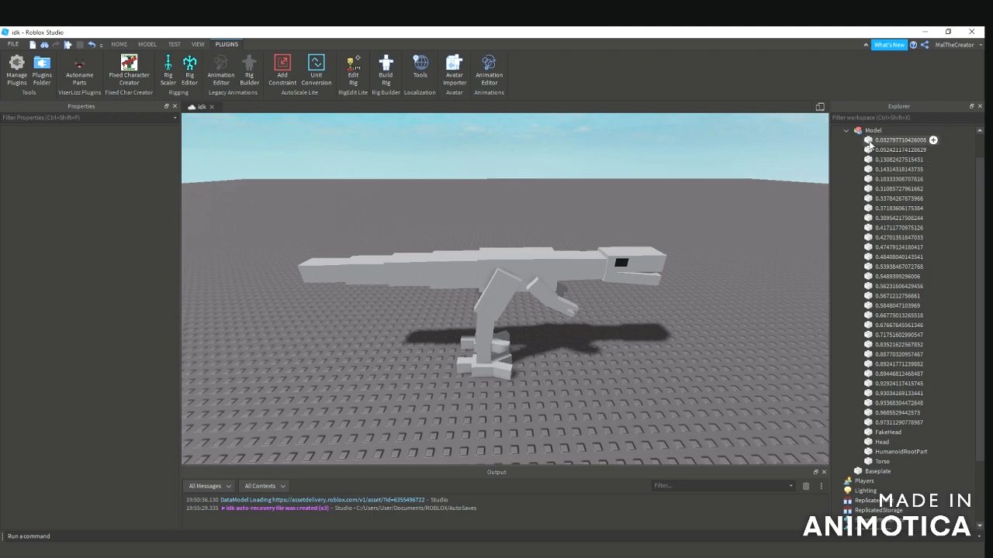
left_click(873, 131)
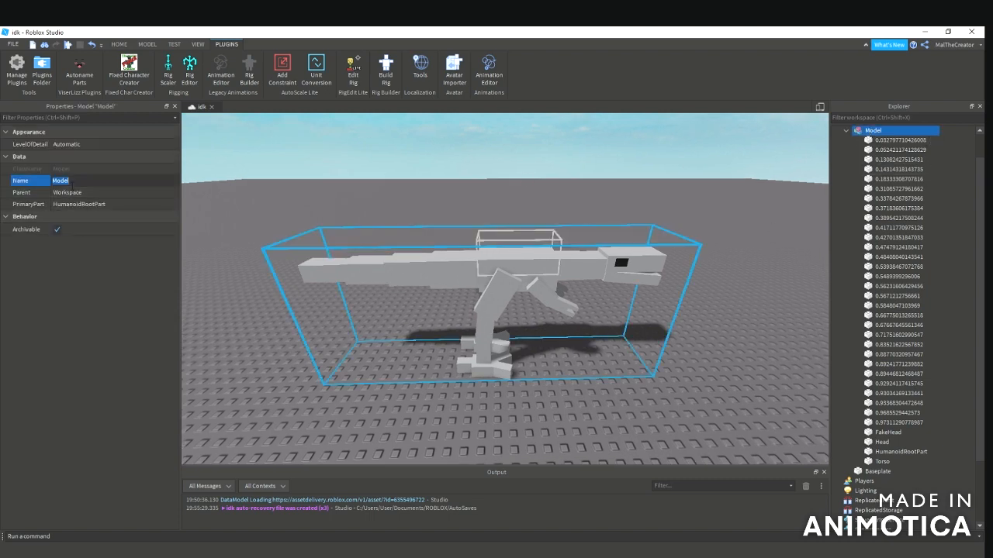
Rename the model RigTest, insert a Humanoid into it, and reopen the Rig Editor.
type("RigTest")
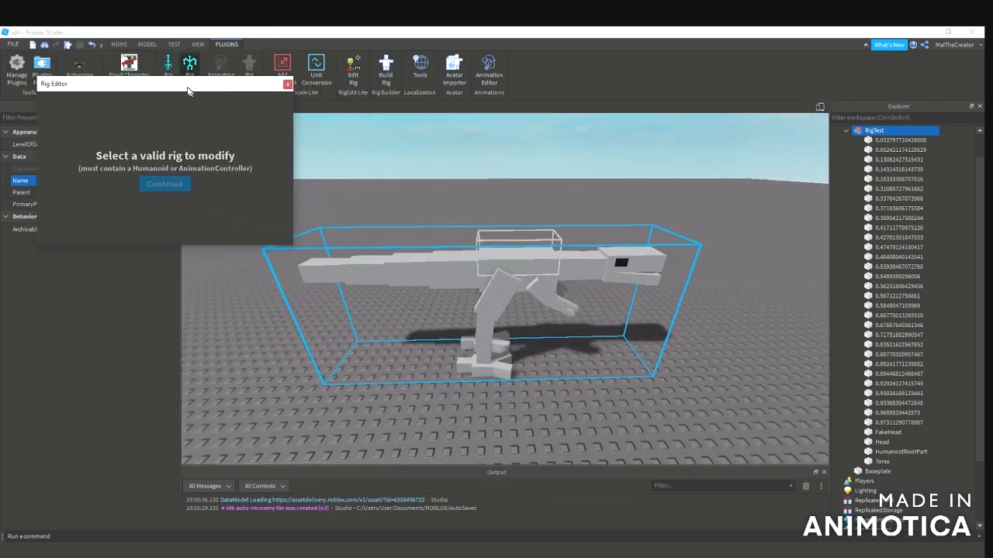
left_click(288, 84)
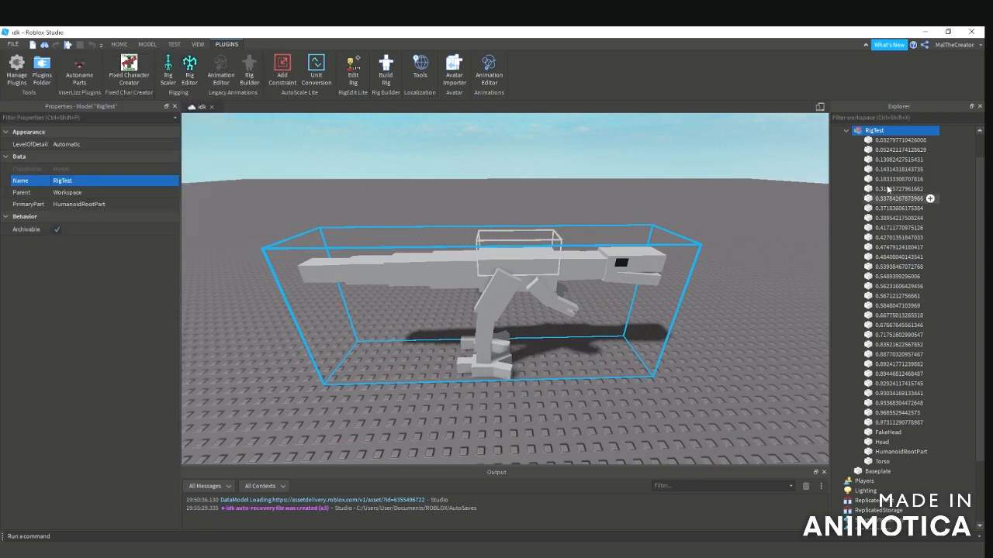
type("hu")
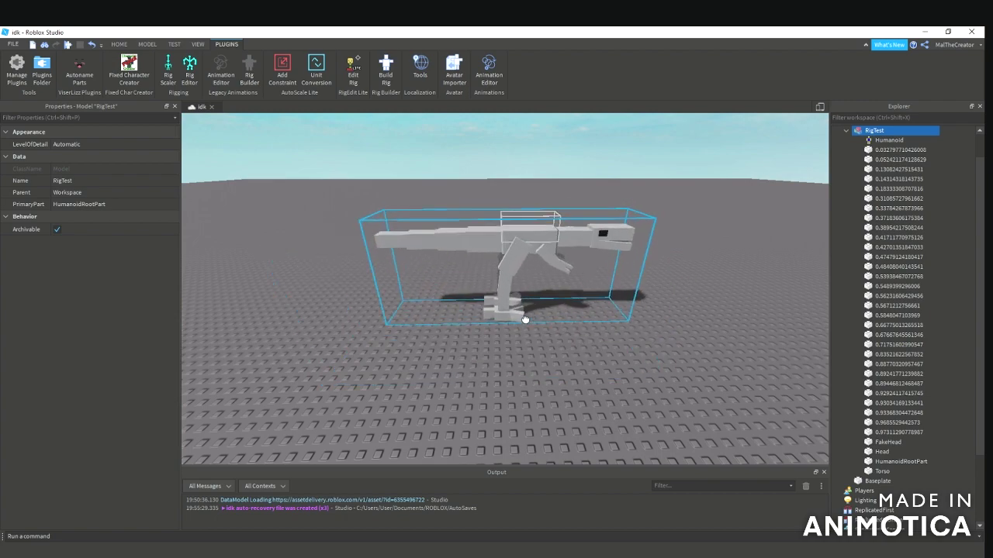
left_click(189, 70)
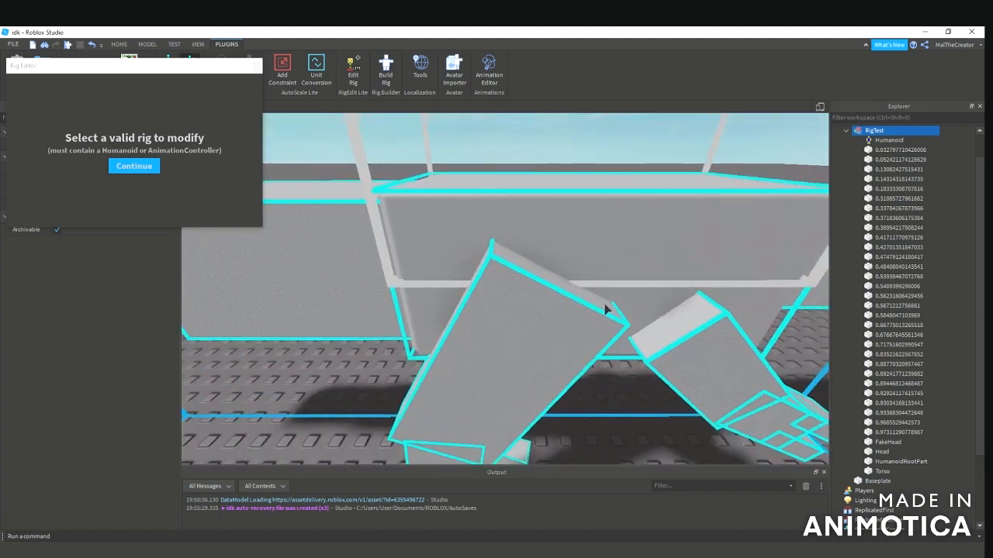
Enter the RigTest rig and create a joint from the root box to the next block.
left_click(133, 166)
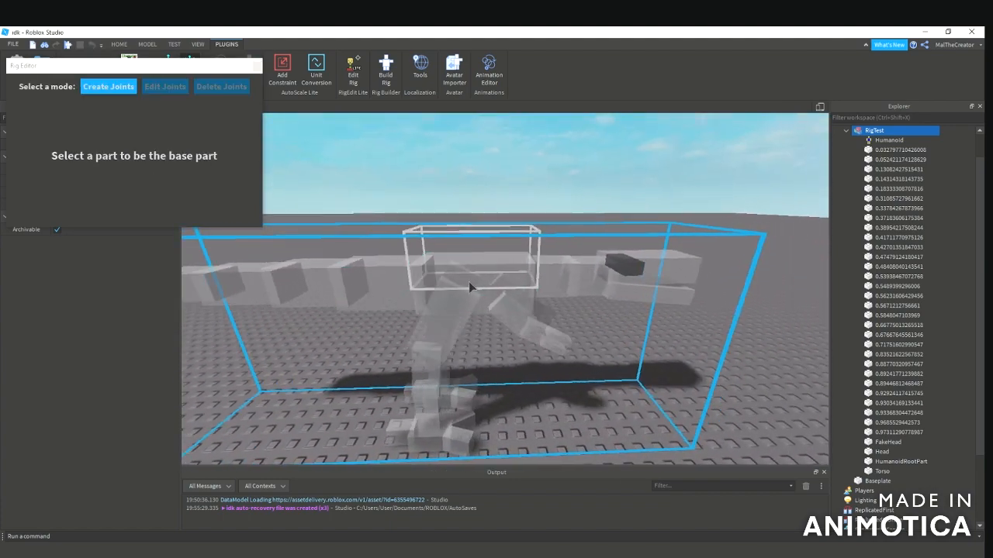
left_click(472, 287)
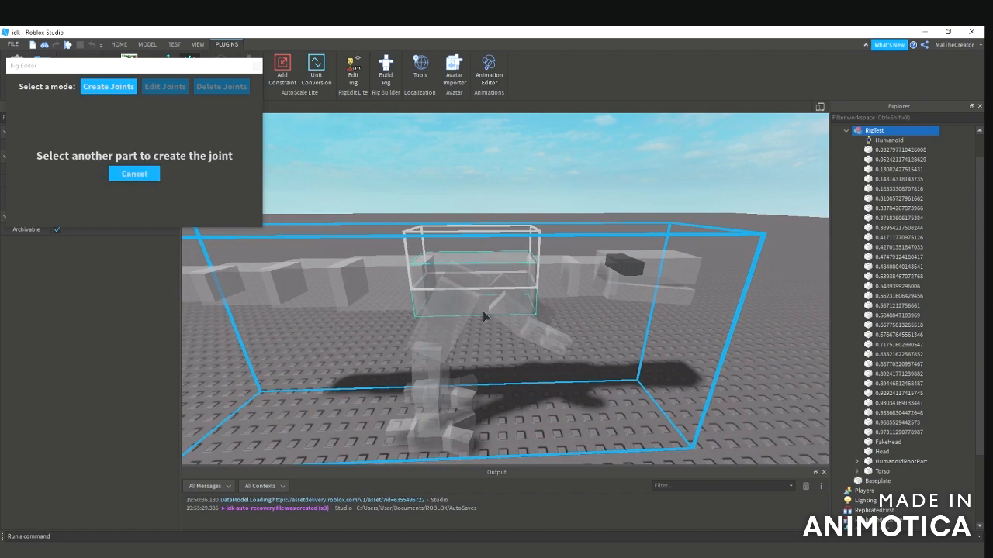
mouse_move(483, 313)
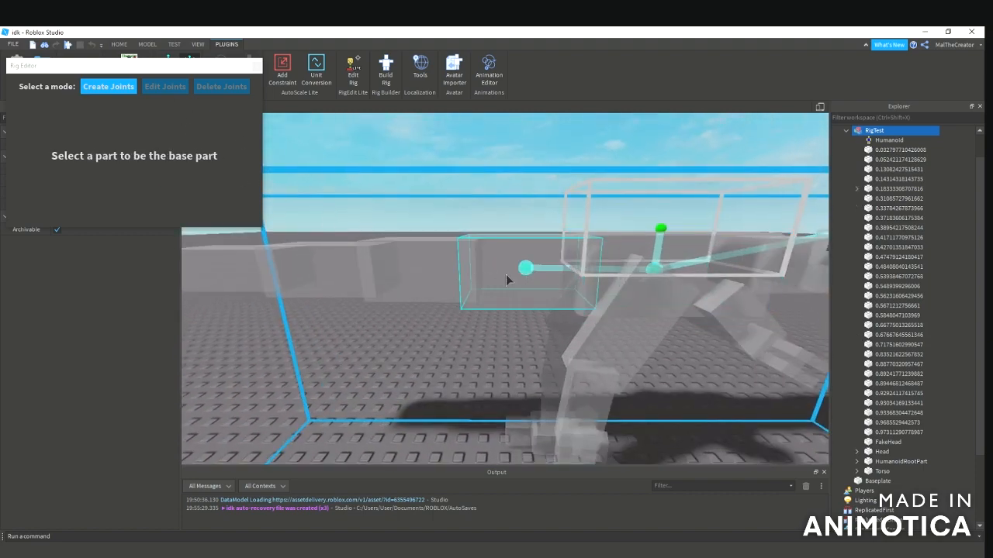
left_click(164, 87)
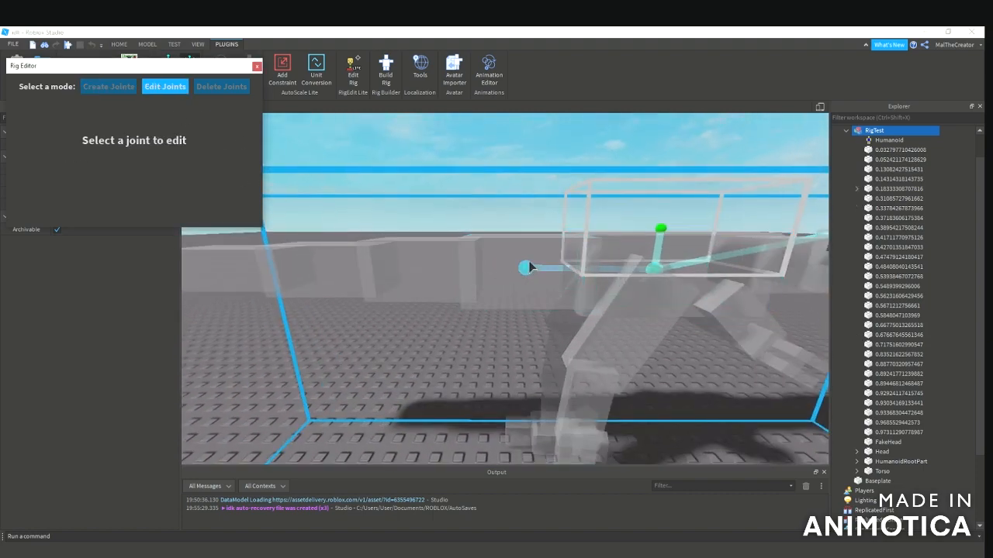
left_click(527, 267)
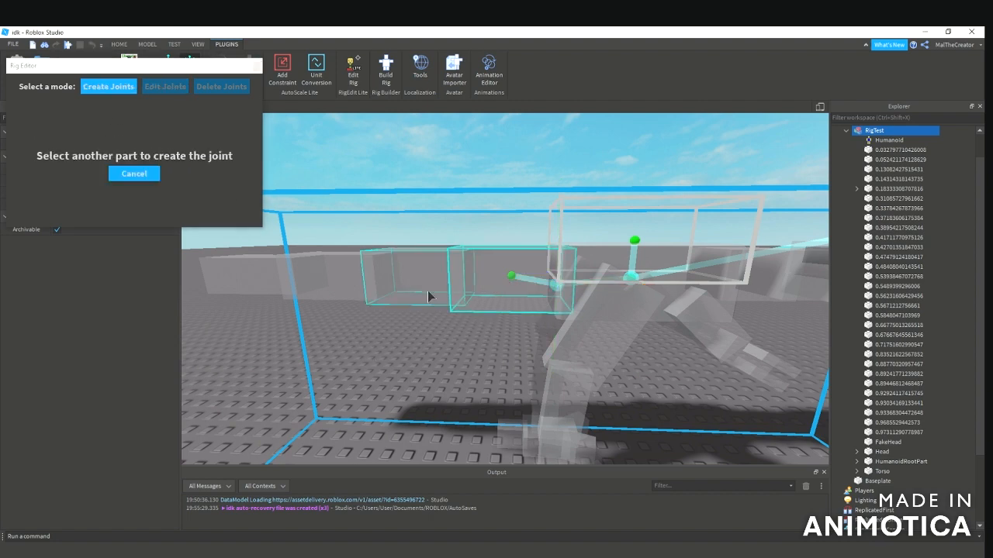
Complete the joint with its second part, then close the Rig Editor.
left_click(164, 86)
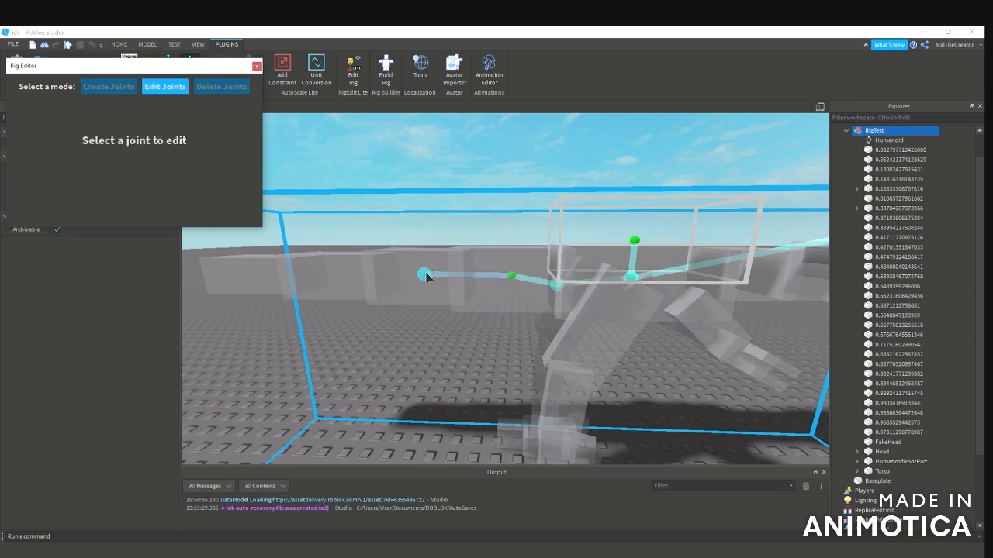
left_click(426, 276)
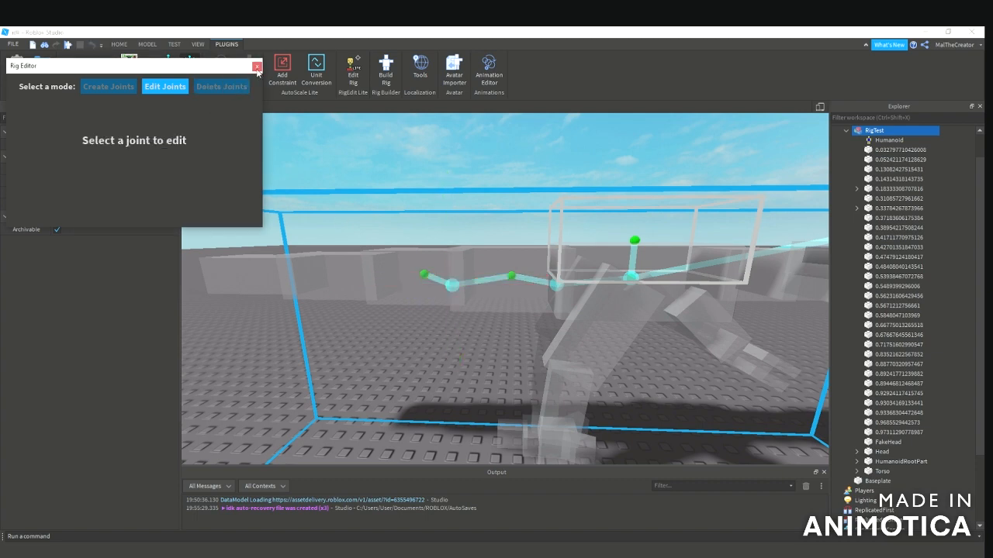
left_click(258, 65)
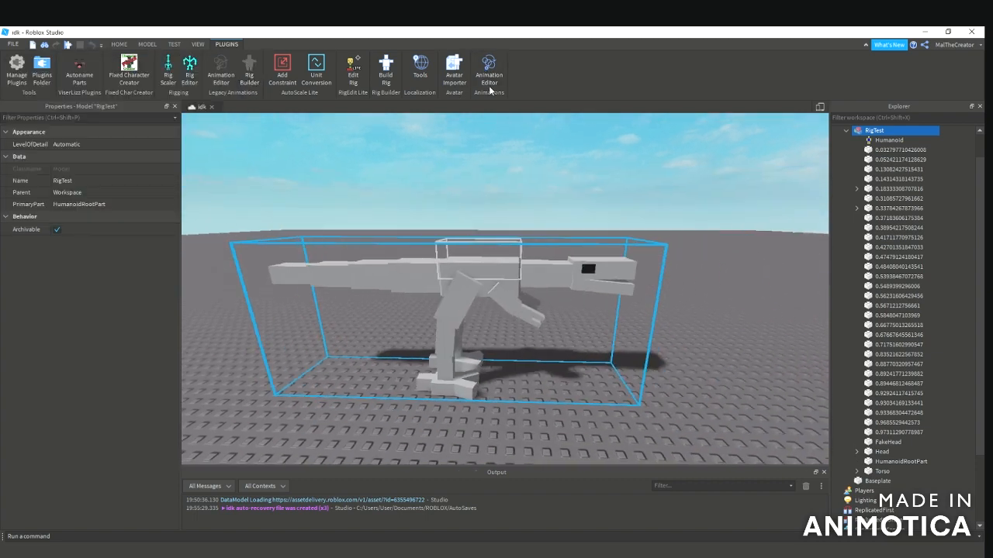
Create a new animation, rotate a neck block to test it, and return to the Rig Editor.
left_click(489, 65)
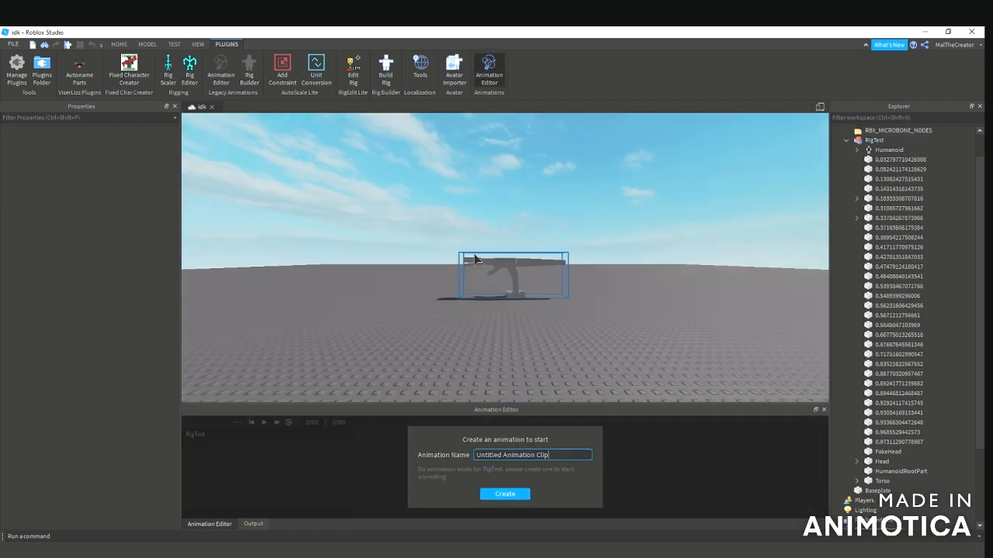
left_click(505, 493)
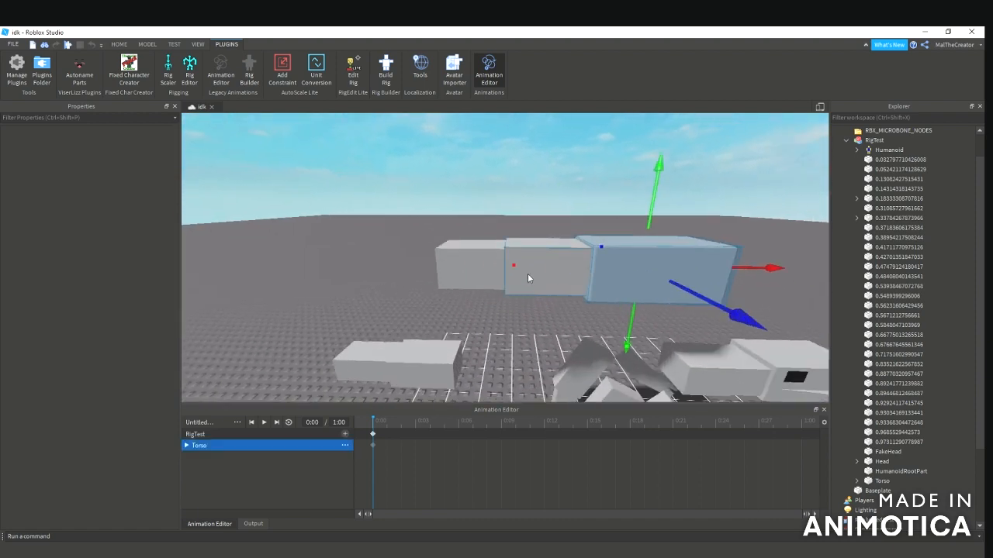
left_click(897, 198)
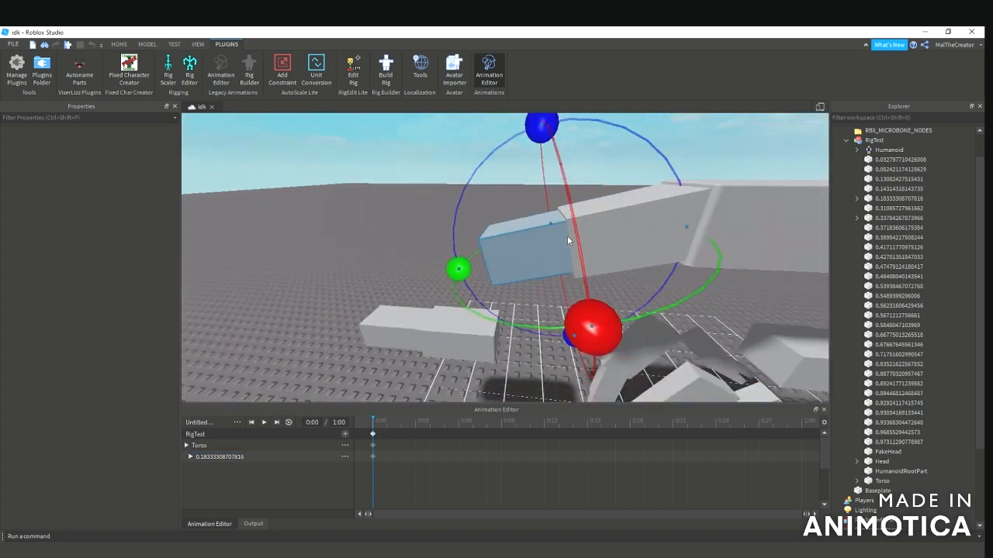
left_click(264, 469)
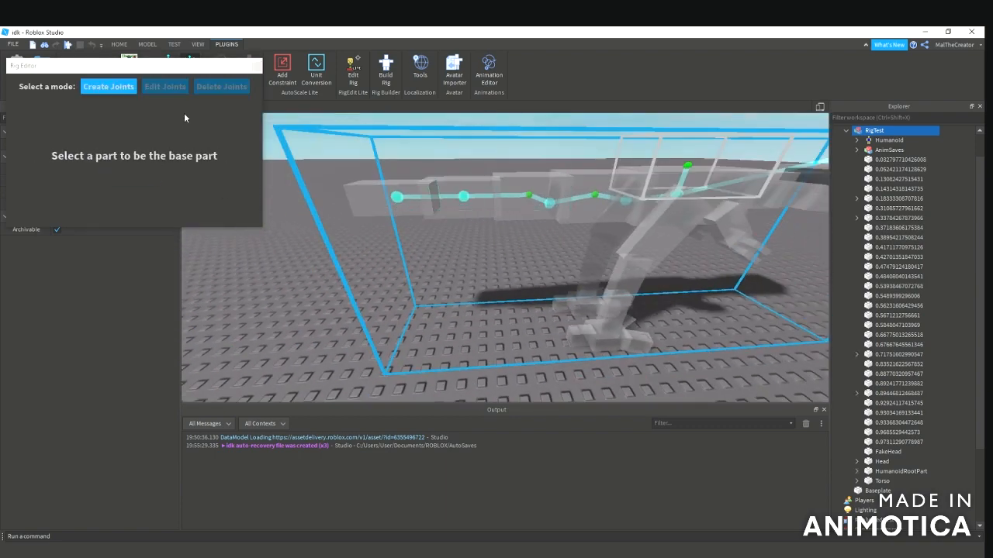
Drag two neck joints along the body chain into new positions.
left_click(164, 87)
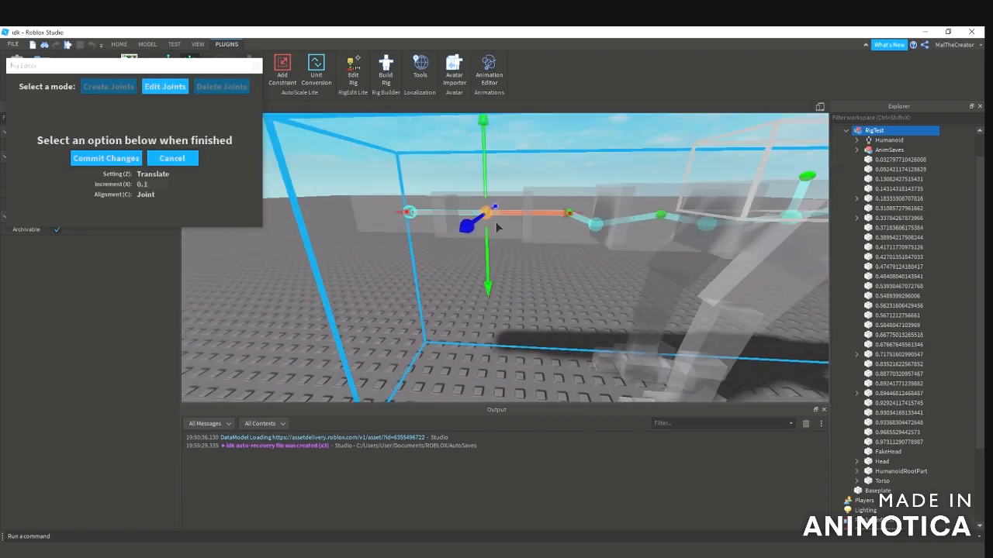
left_click_drag(484, 211, 515, 225)
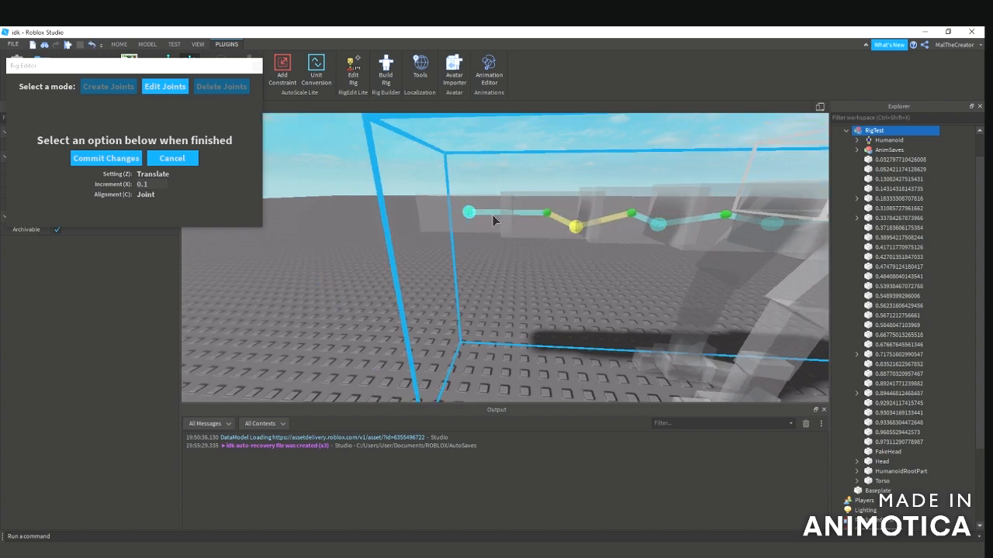
left_click(575, 226)
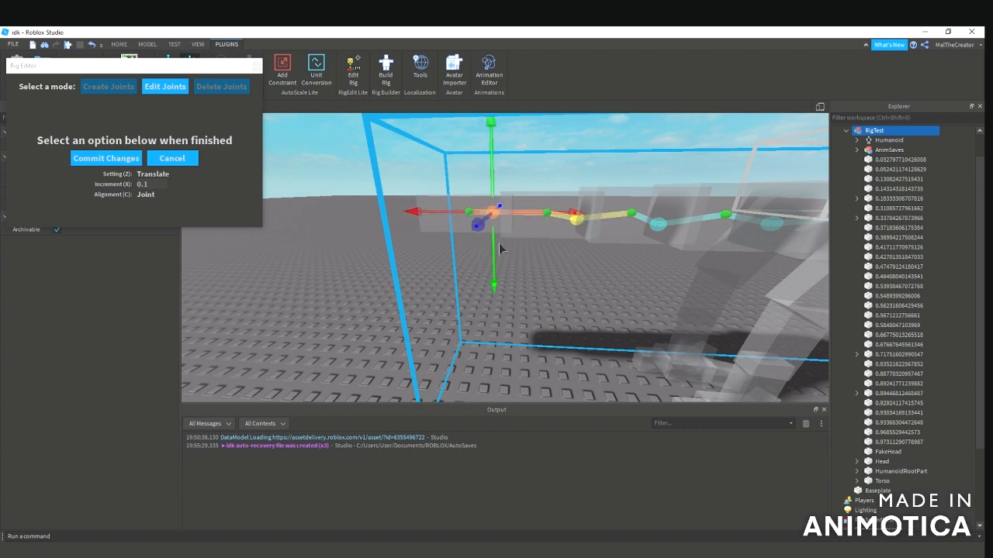
left_click_drag(476, 223, 495, 217)
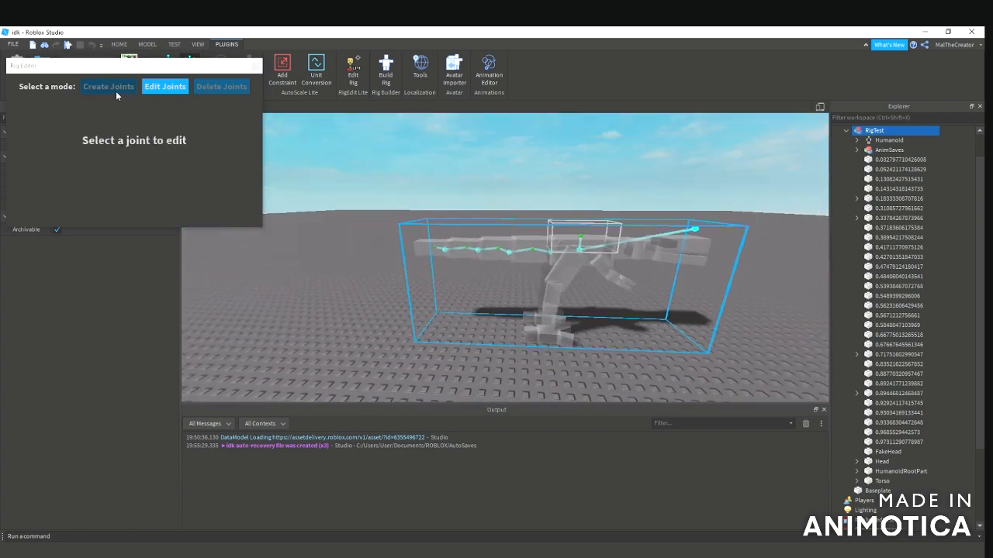
Add a further joint along the chain, adjust it and commit the joint changes.
left_click(109, 87)
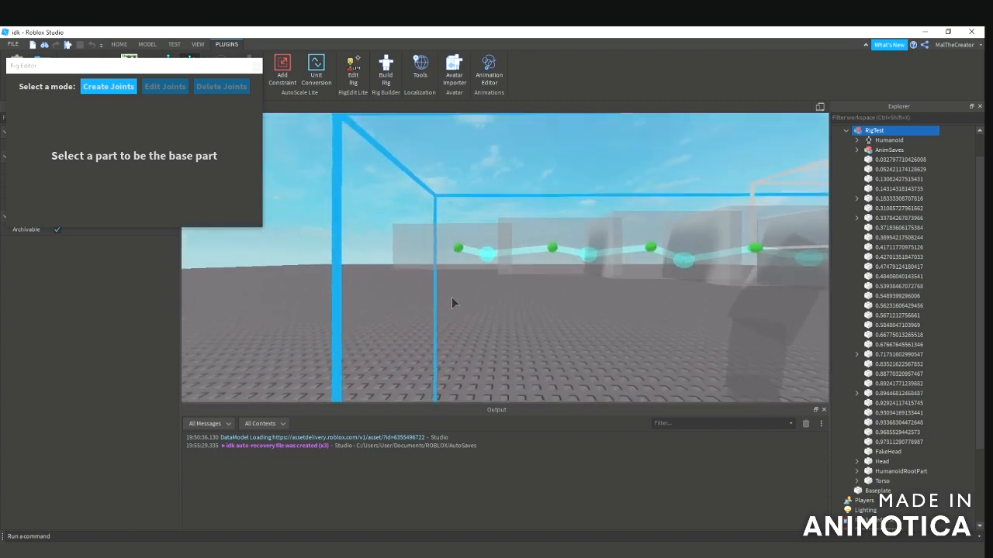
left_click(438, 248)
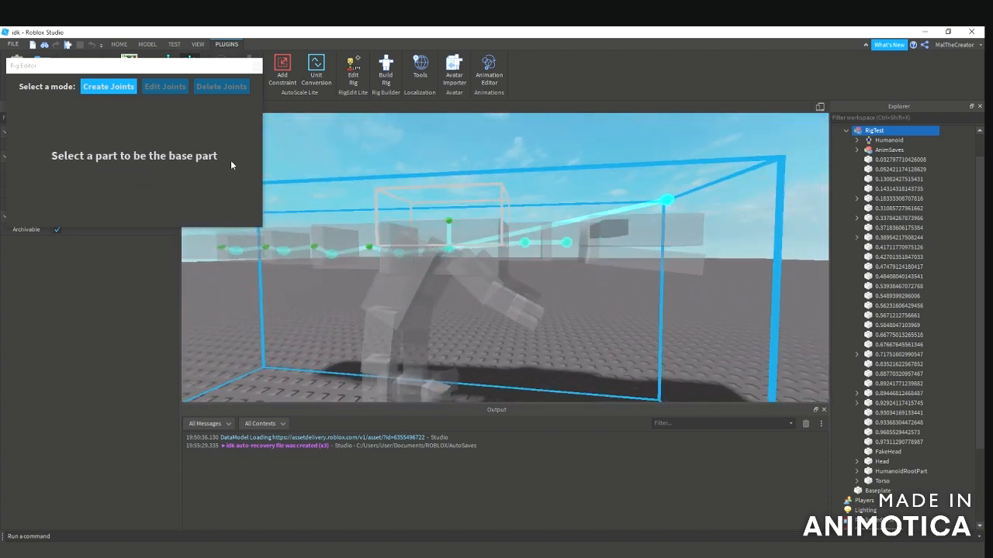
left_click(164, 87)
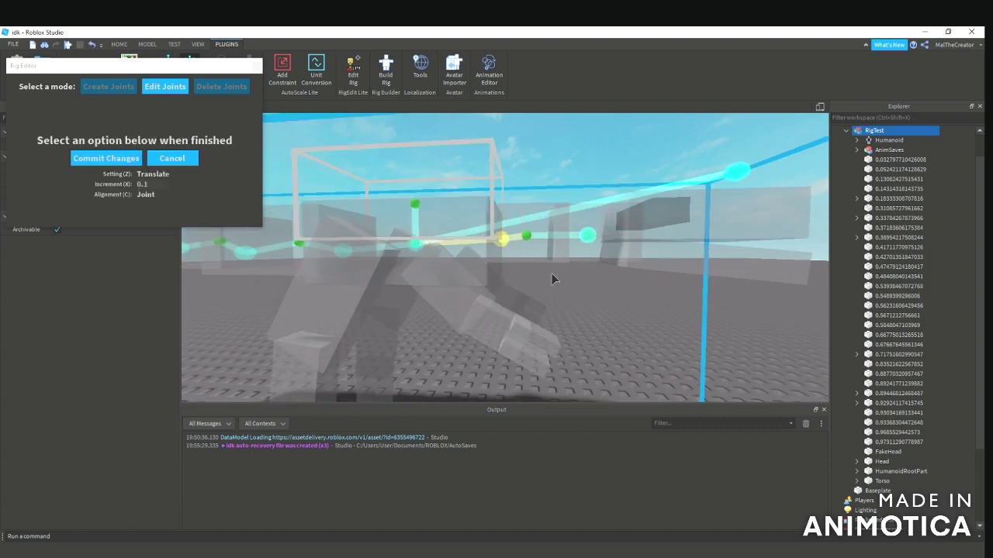
left_click(502, 239)
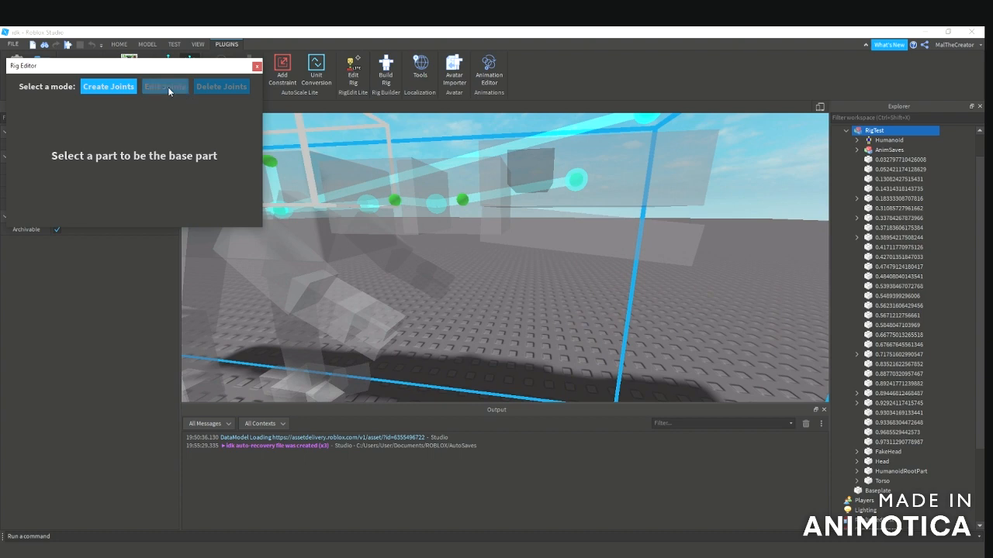
left_click(165, 87)
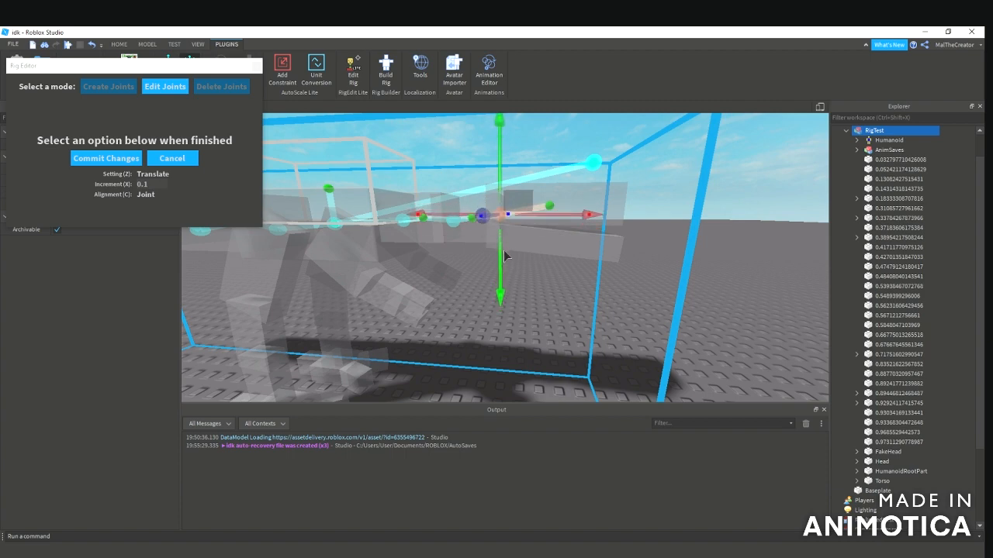
left_click(109, 87)
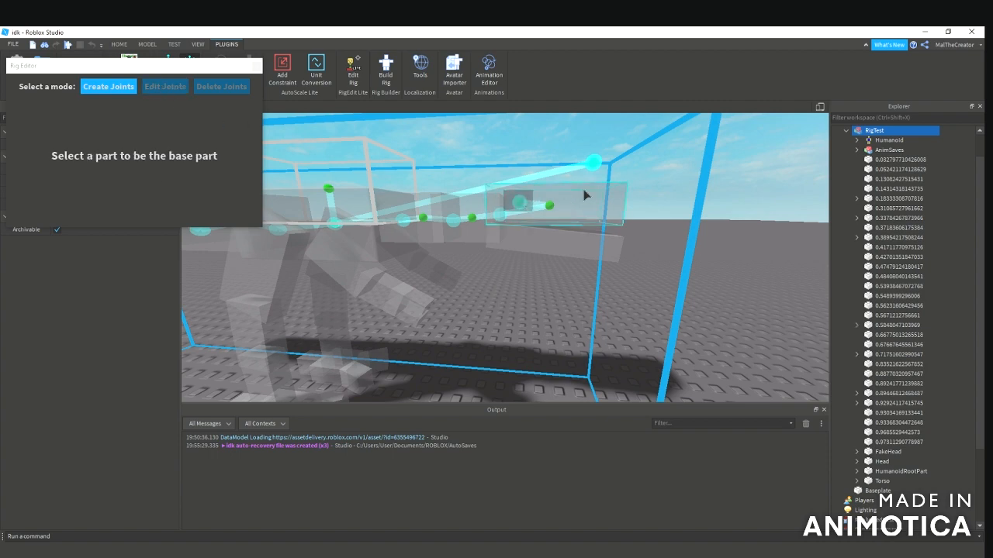
mouse_move(607, 210)
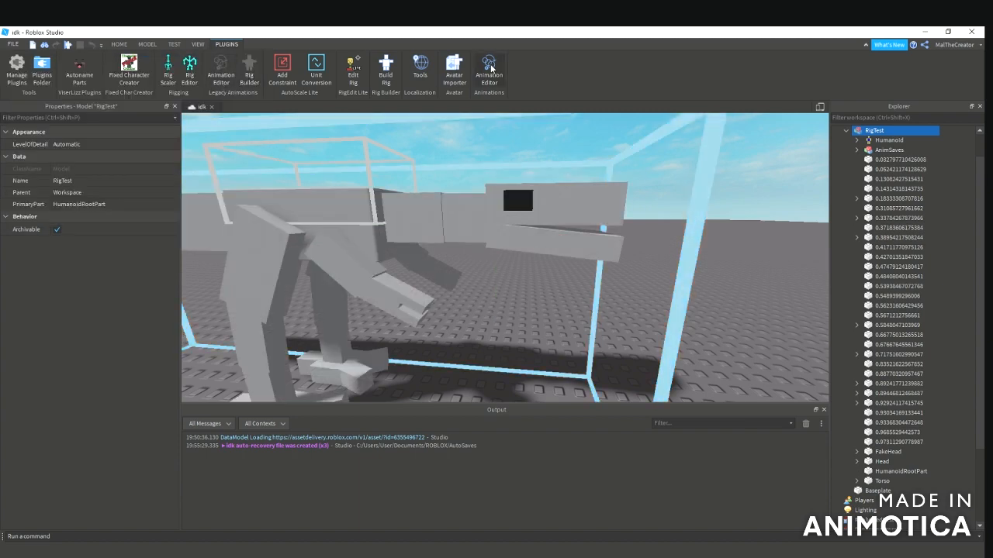
Rotate the head in the Animation Editor to test it, then close the editor.
left_click(489, 69)
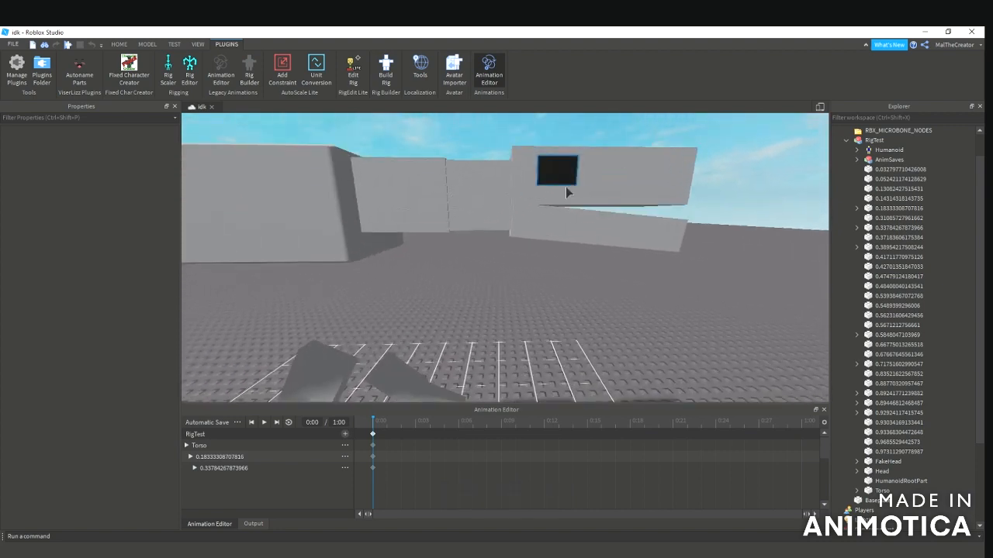
left_click(210, 479)
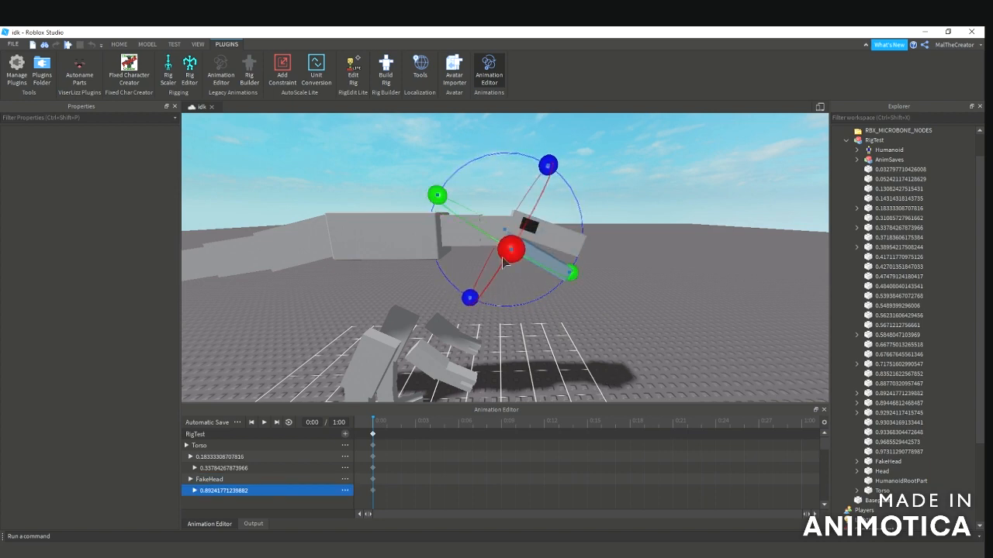
left_click(223, 491)
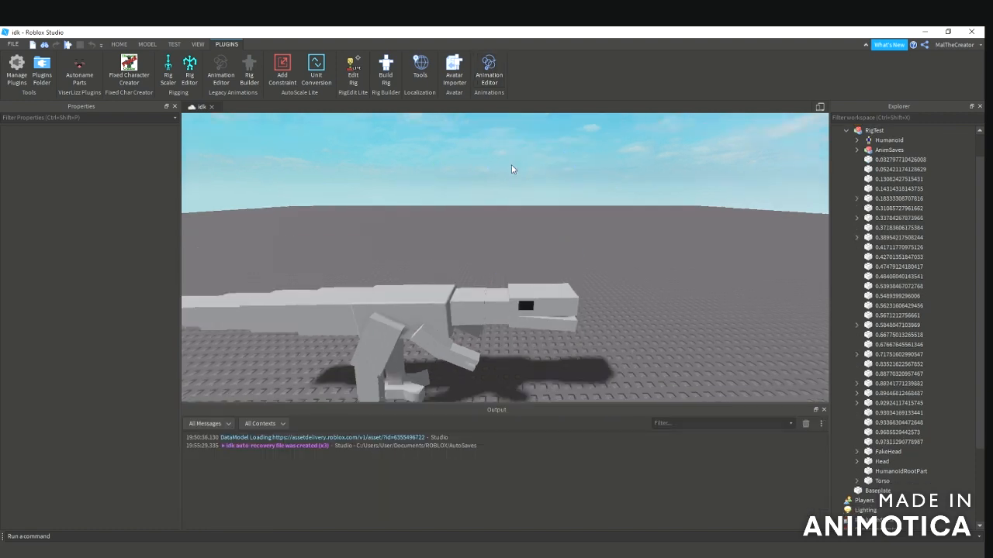
Create joints linking the lower leg blocks to the foot and commit them.
left_click(875, 130)
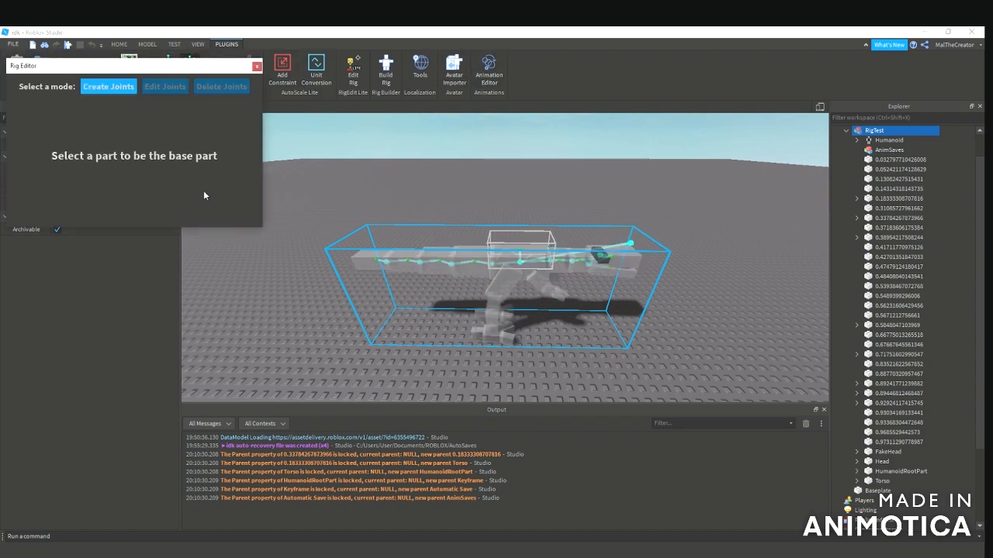
left_click(520, 248)
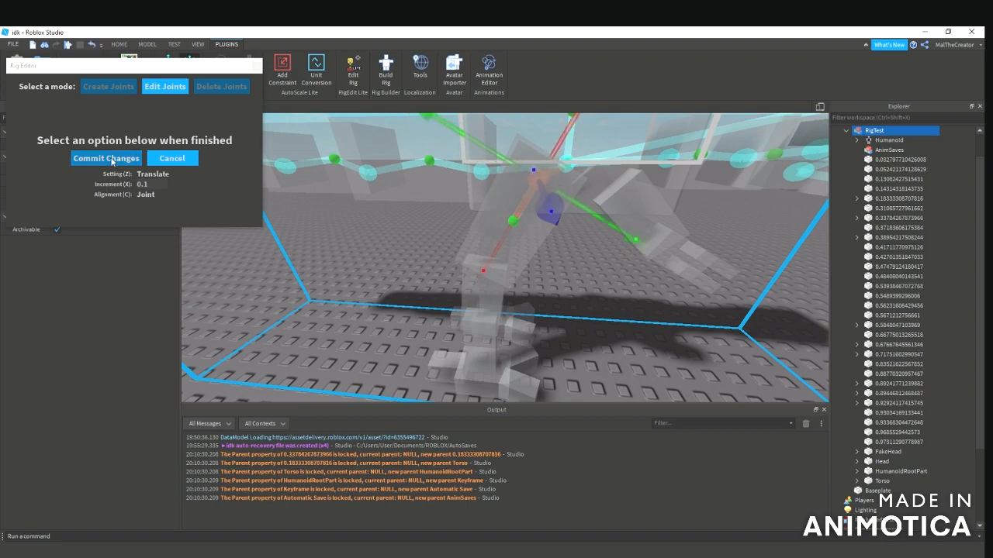
left_click(105, 158)
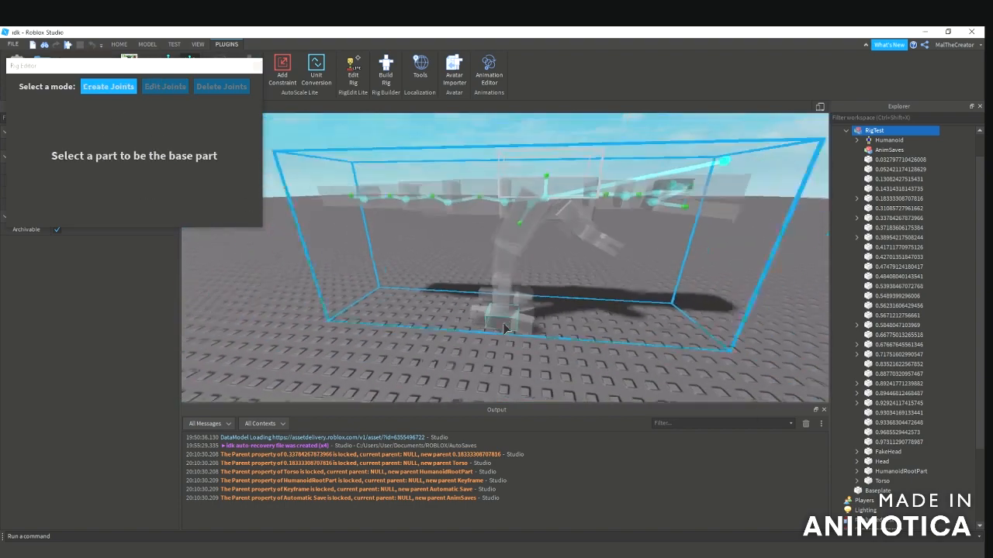
left_click(500, 325)
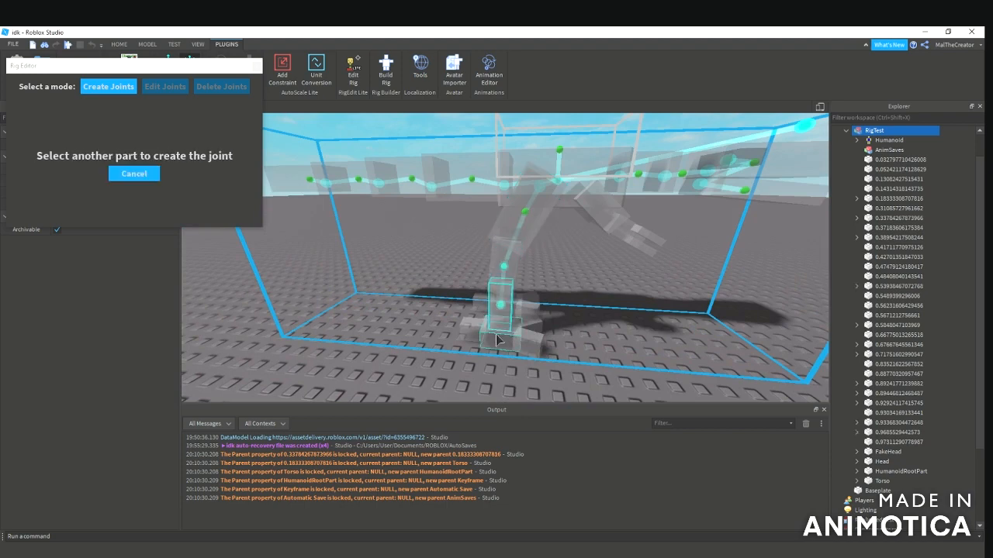
left_click(165, 87)
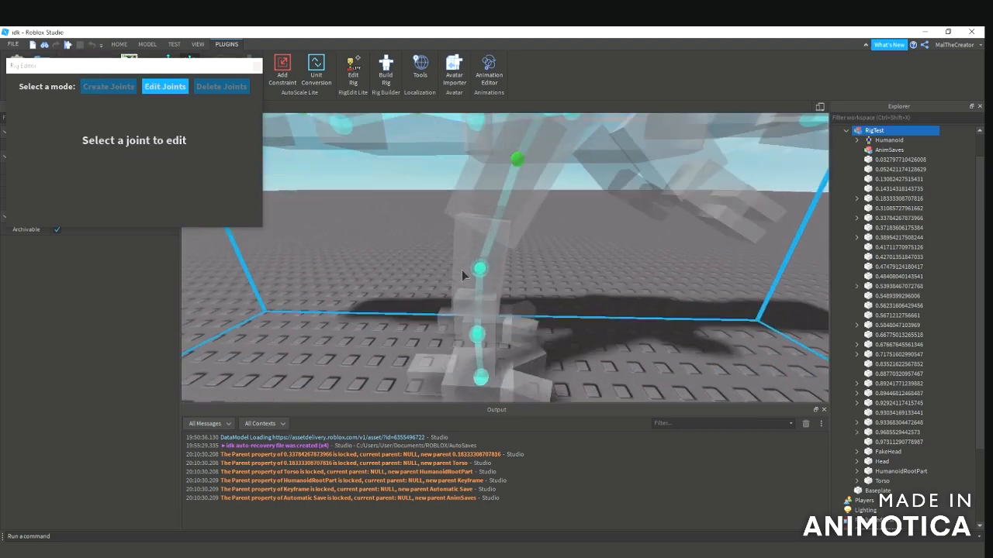
left_click(480, 270)
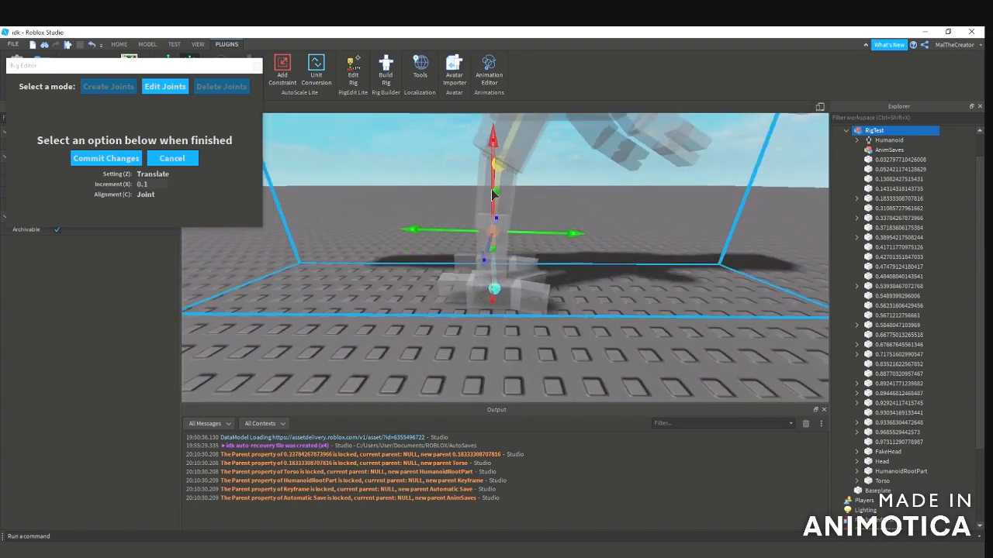
left_click(171, 158)
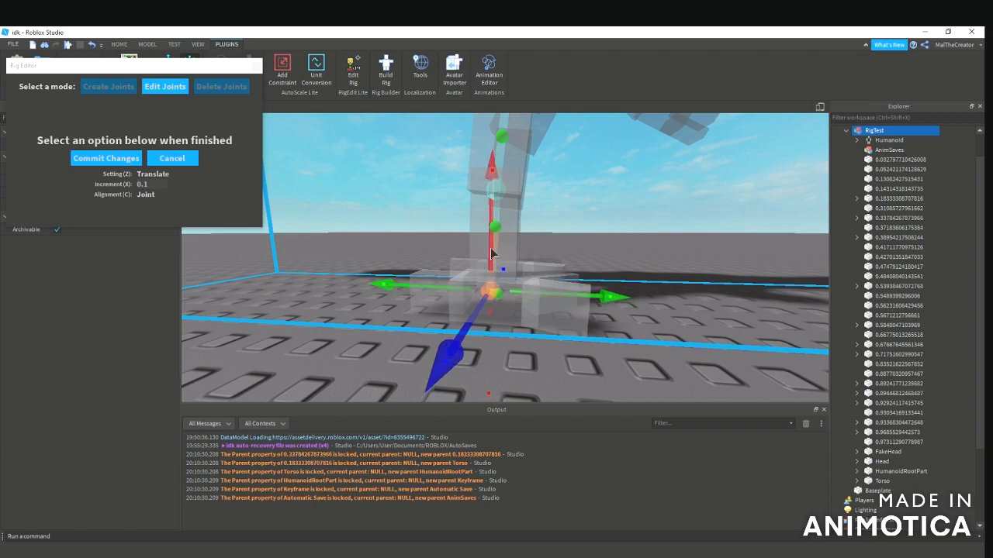
Join the toe piece to the foot, drag the joint pivot to the toe bend, and commit.
left_click(109, 87)
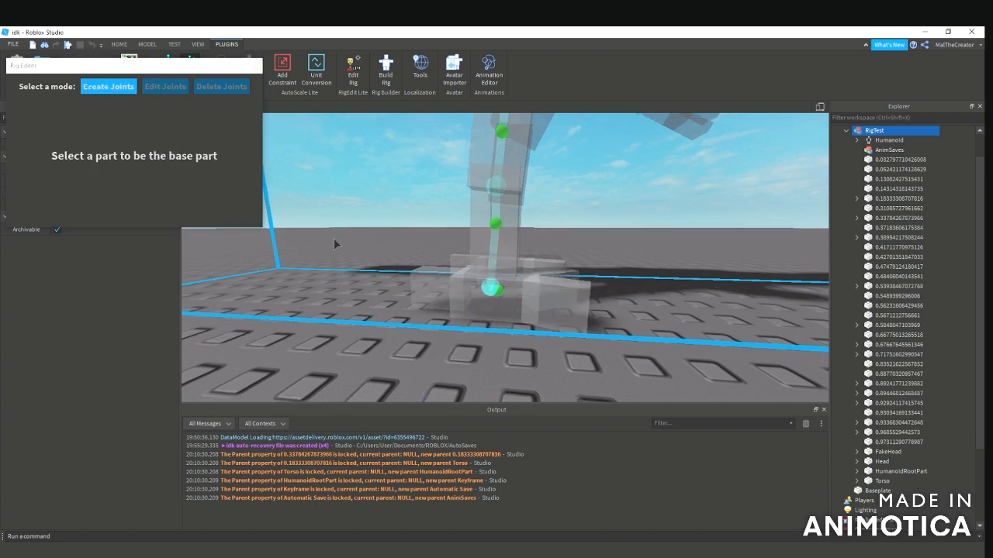
left_click(493, 292)
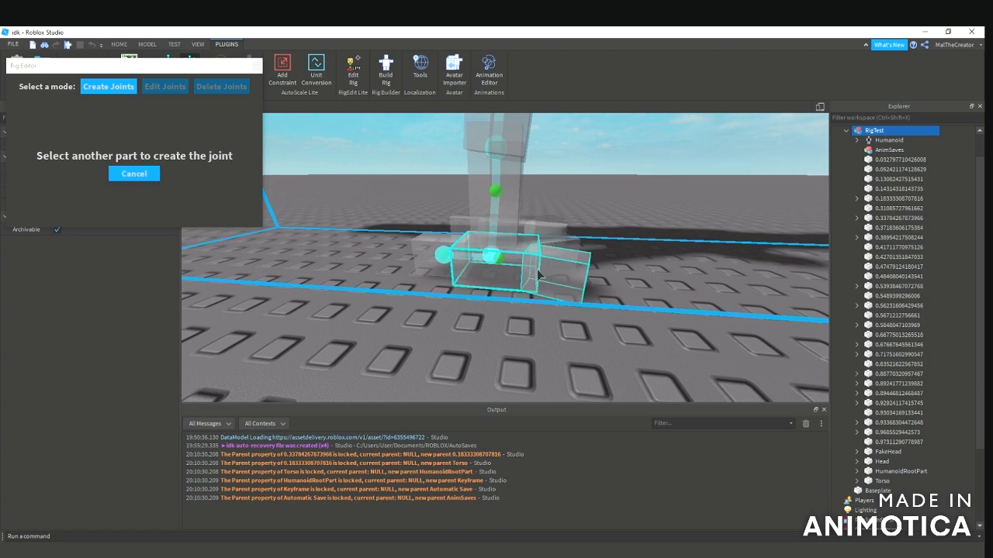
left_click(164, 87)
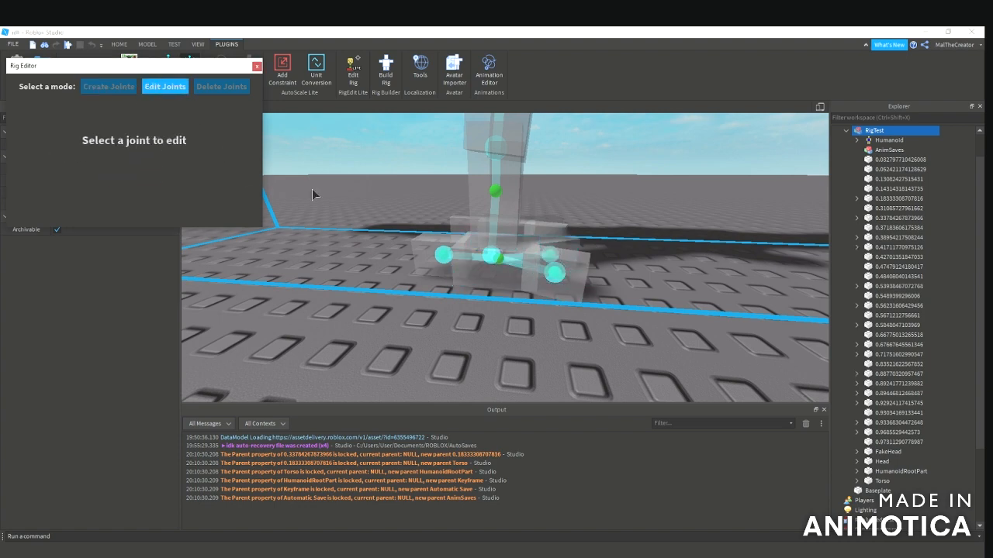
left_click(506, 258)
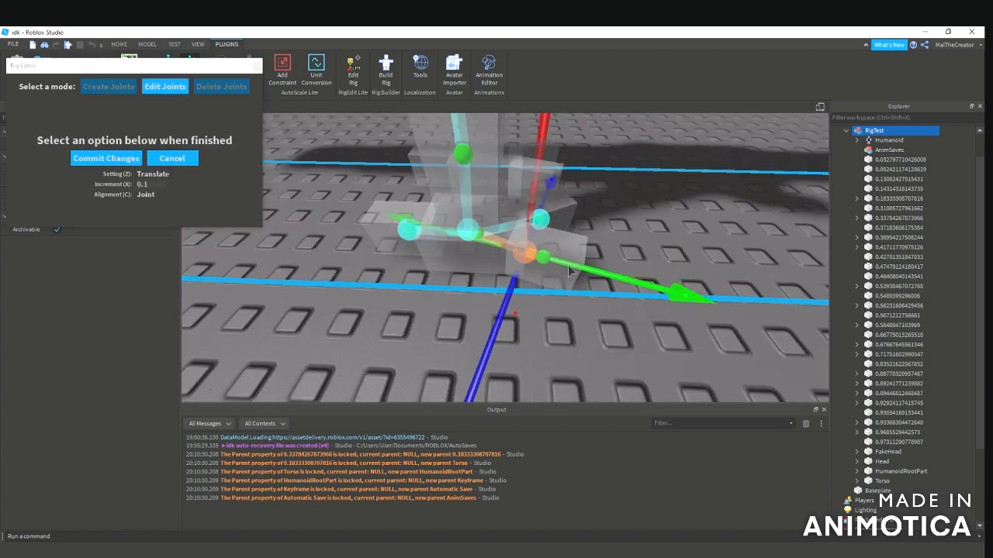
left_click_drag(571, 271, 543, 239)
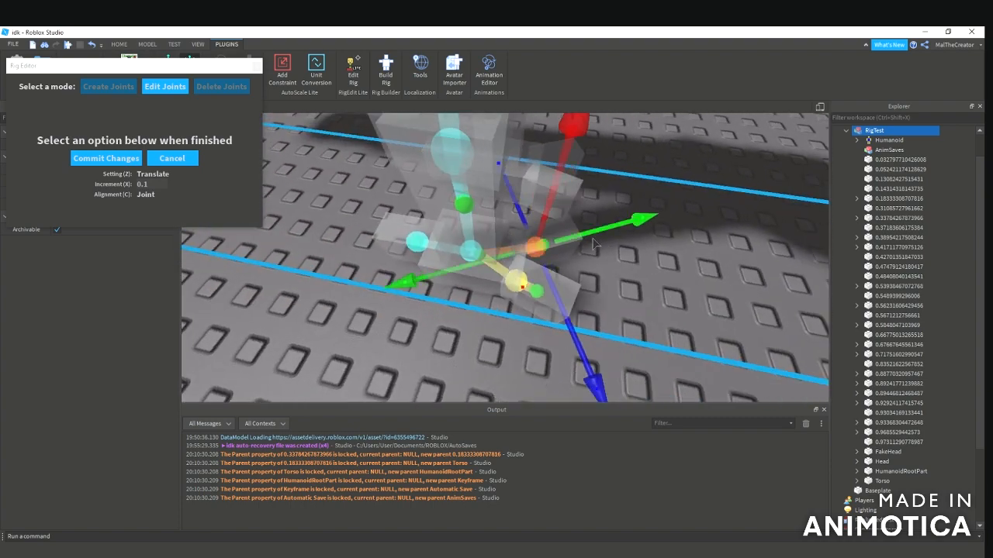
left_click_drag(592, 245, 431, 248)
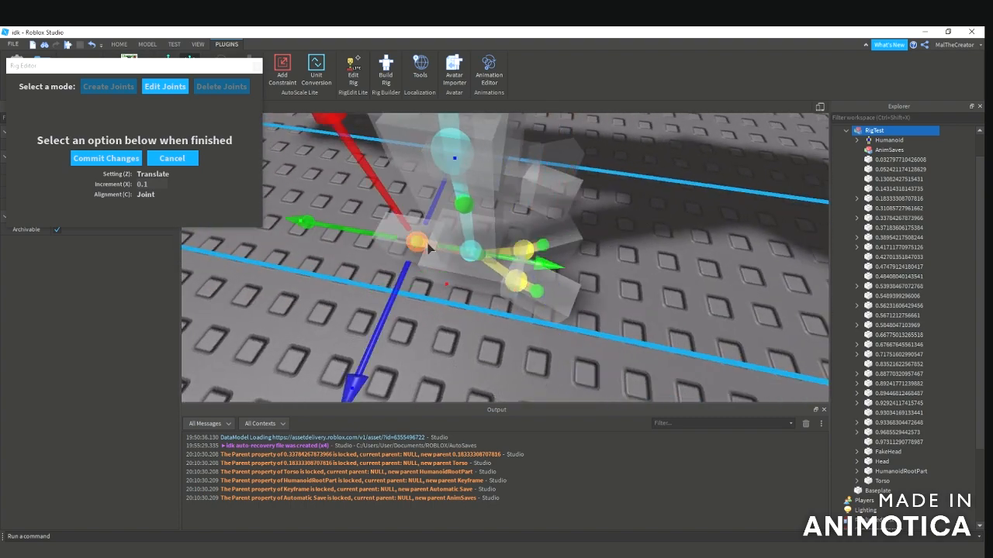
left_click(105, 158)
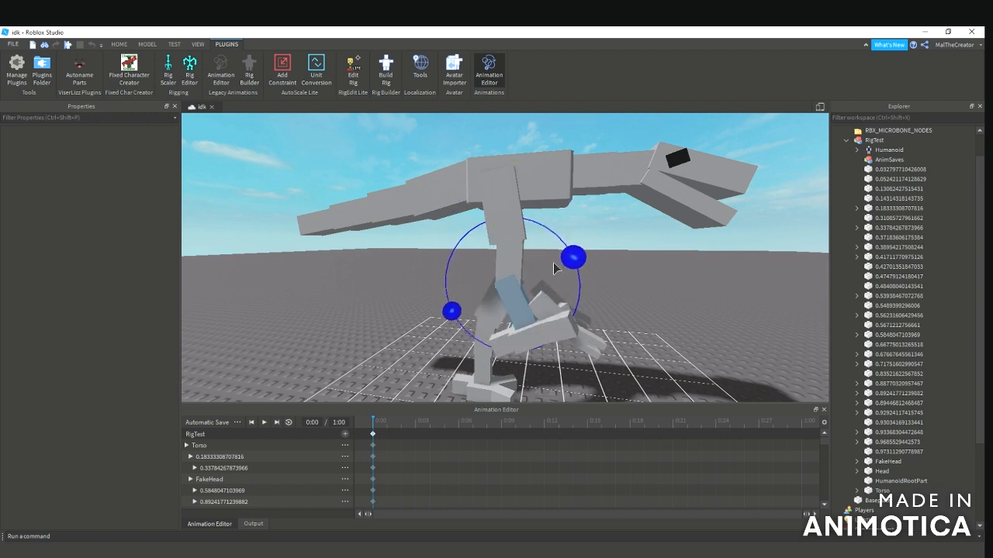
Rotate the lower leg and foot in the Animation Editor to confirm the joints bend.
left_click_drag(574, 257, 568, 196)
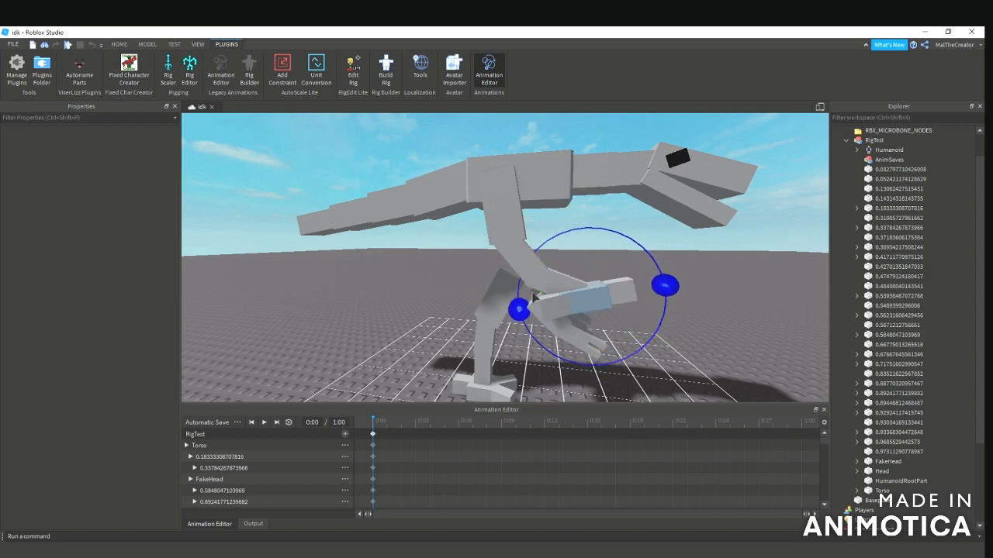
left_click(577, 298)
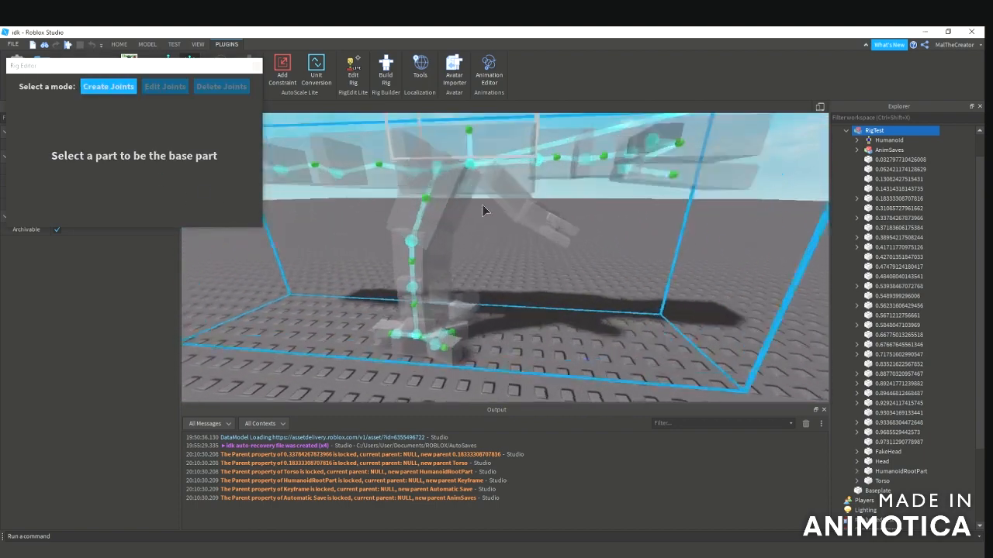
Create the arm joint on the dinosaur and commit its adjusted position.
left_click_drag(484, 209, 536, 236)
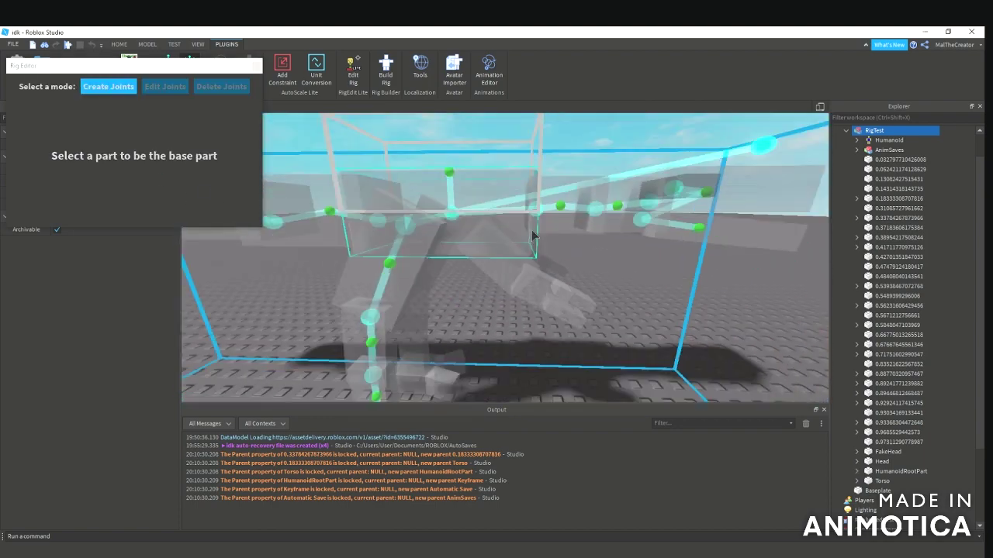
left_click_drag(535, 236, 533, 293)
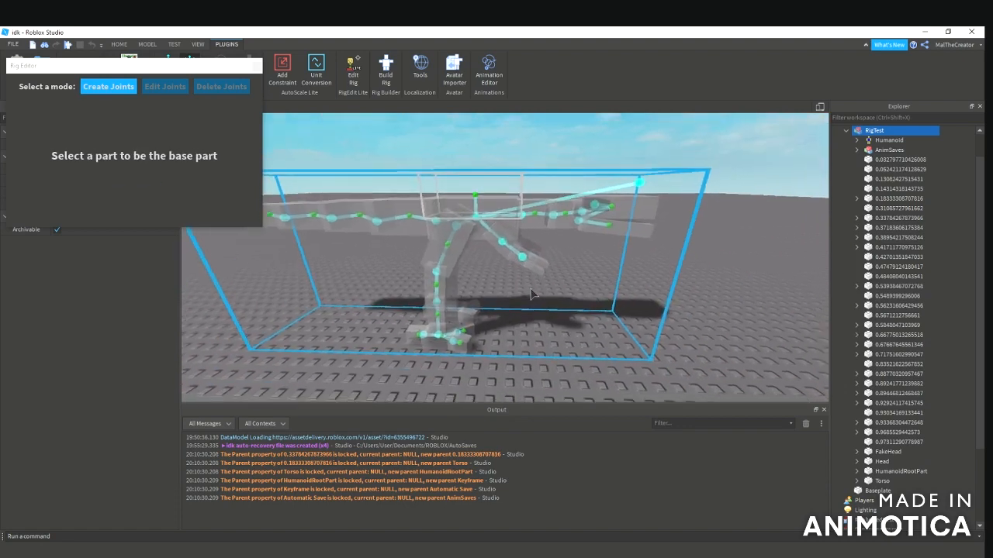
left_click(164, 87)
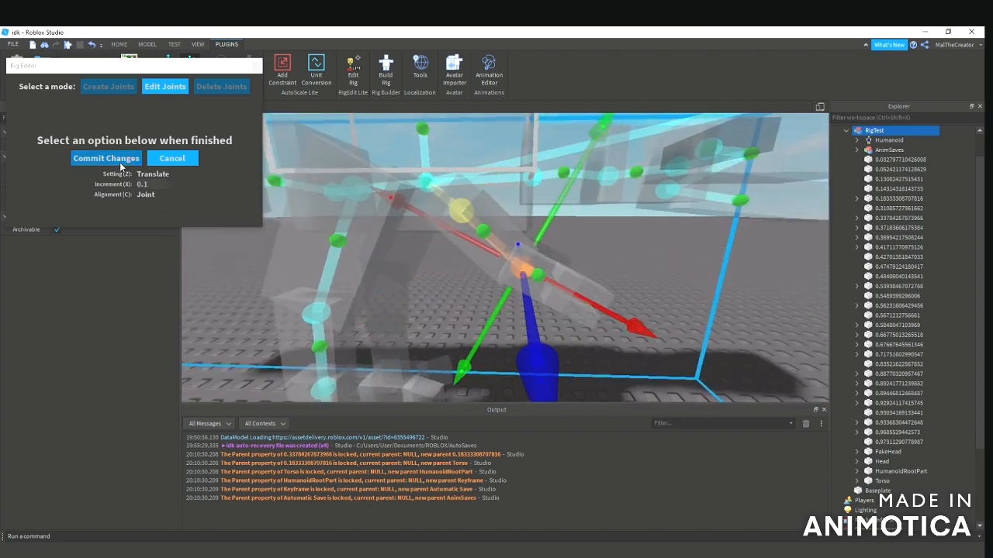
left_click(105, 158)
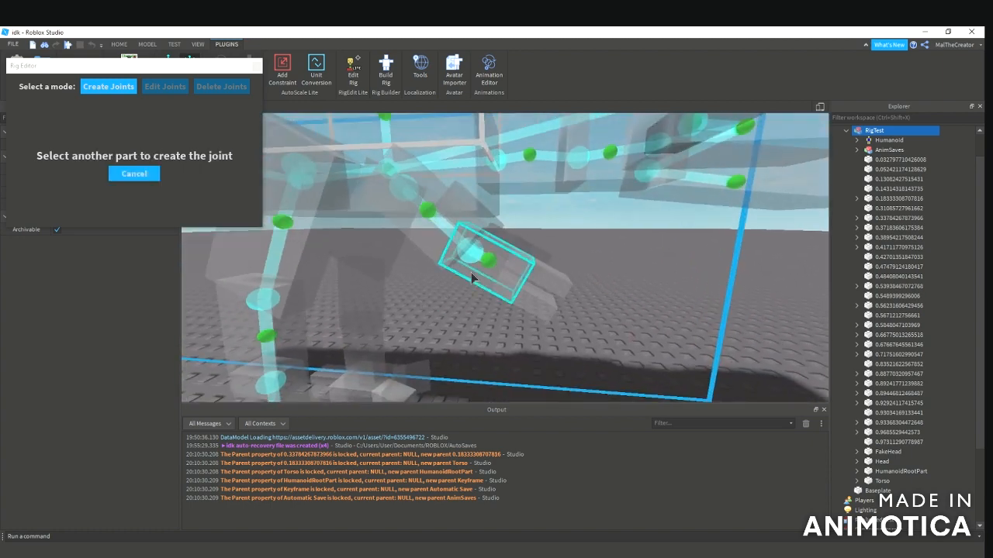
Join the claw piece to the arm and select the new claw joint for adjustment.
left_click(165, 87)
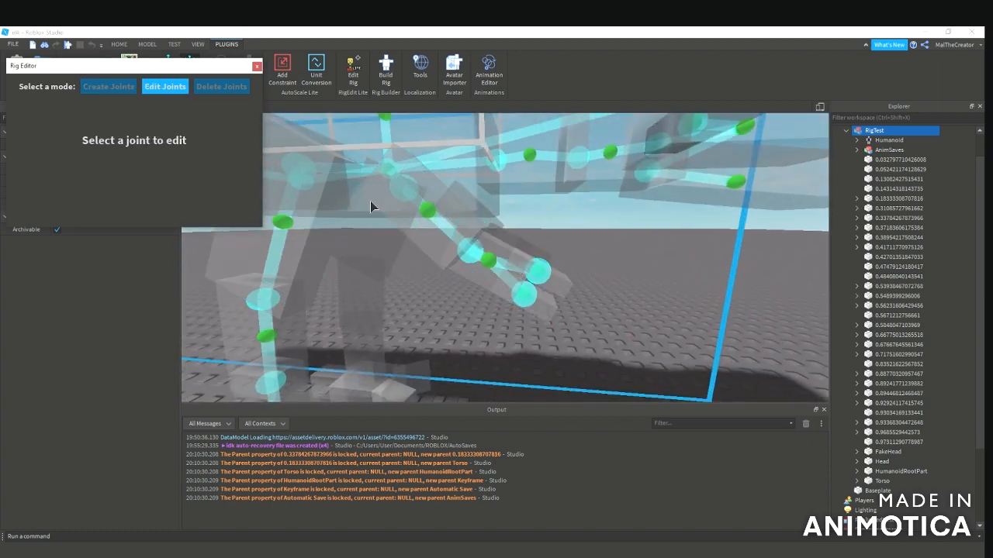
left_click(518, 245)
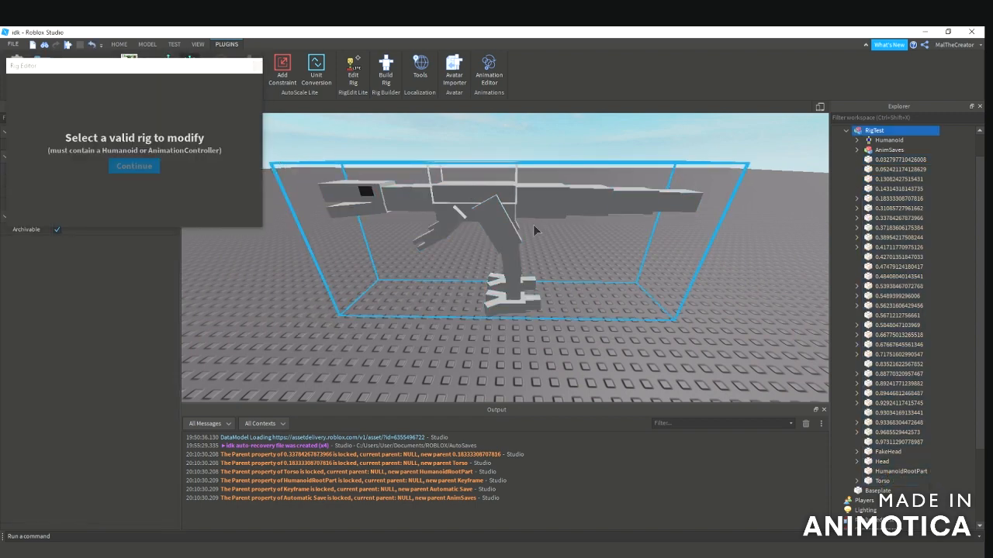
Reselect the dinosaur rig, join the next limb piece, and start a joint from a leg part.
left_click(133, 166)
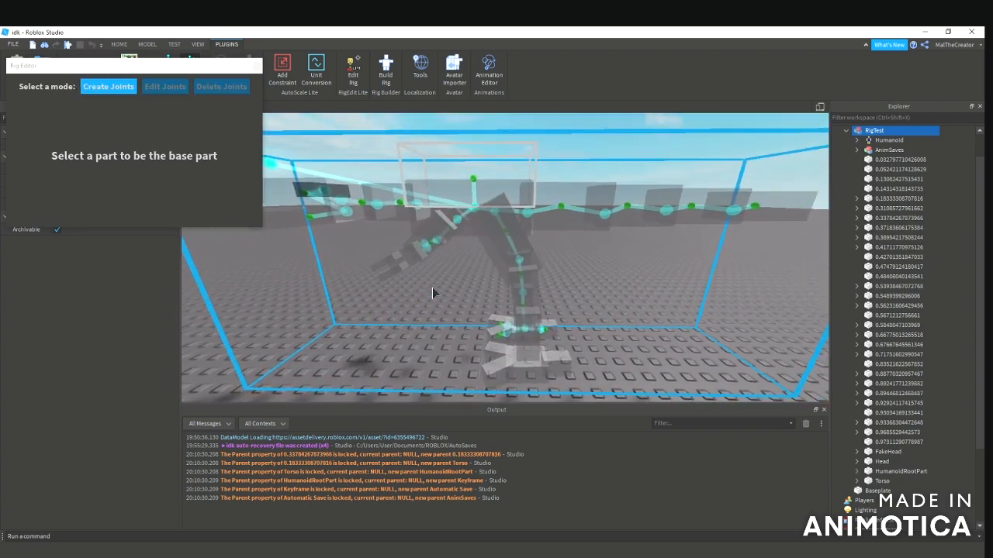
left_click(504, 240)
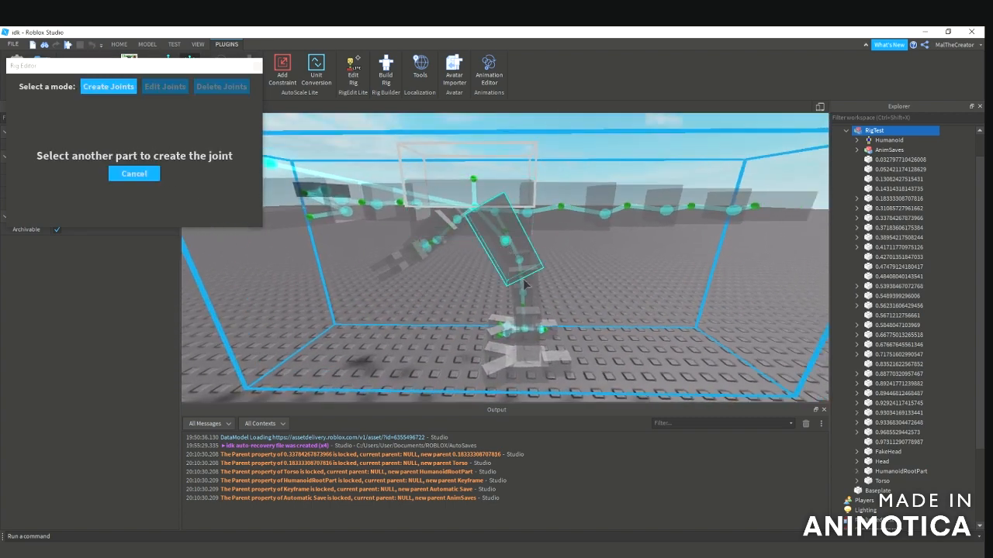
left_click(133, 174)
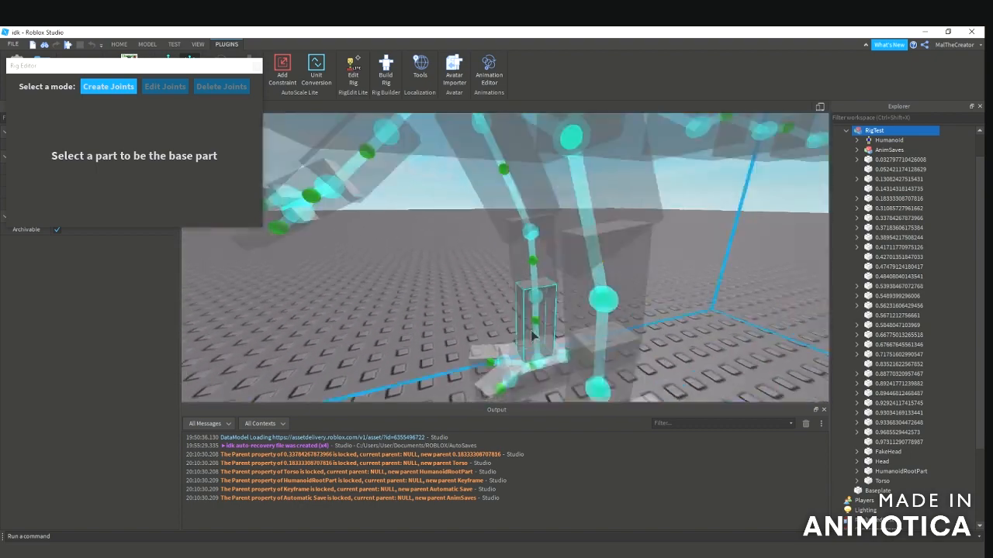
left_click(165, 87)
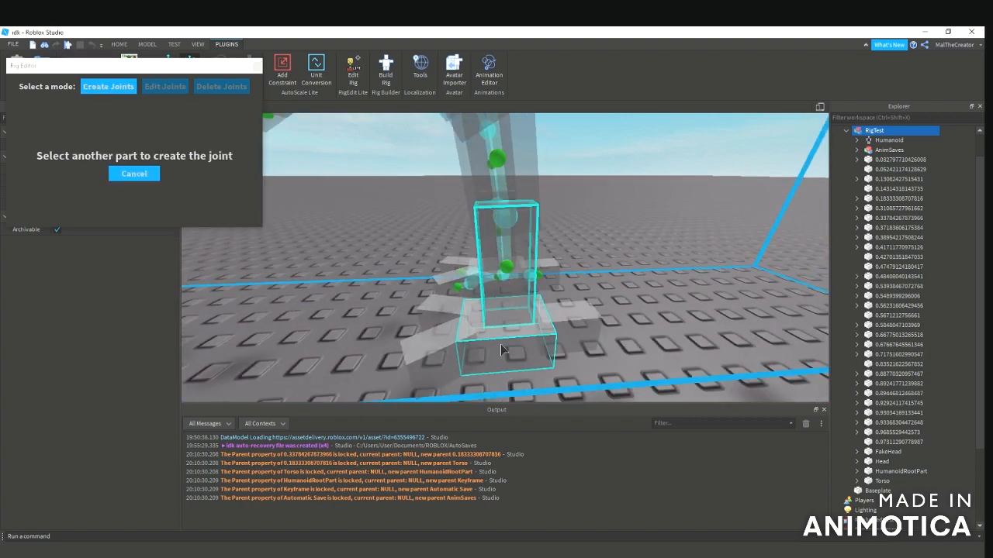
Join the foot to the leg, commit its position, and base the toe joint on the foot.
left_click(134, 174)
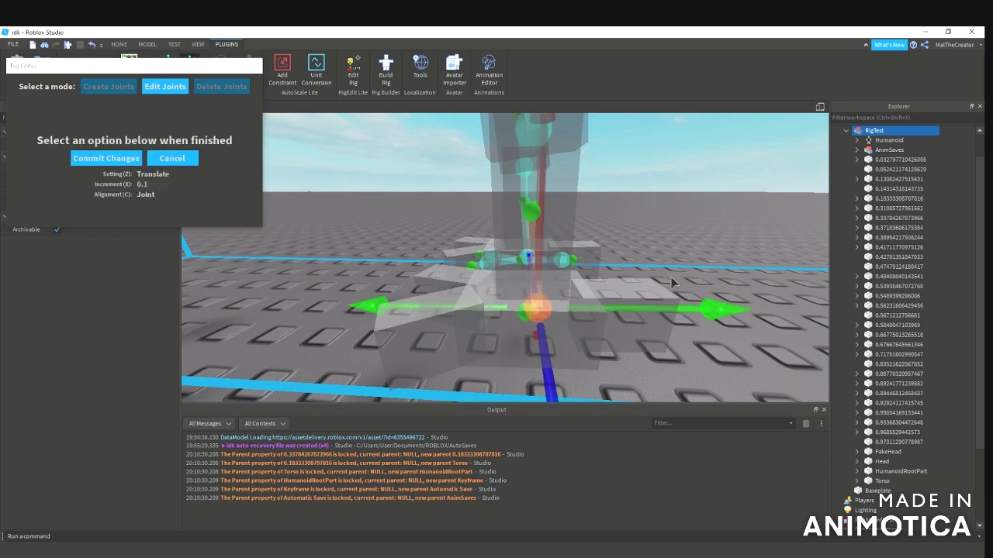
left_click(109, 87)
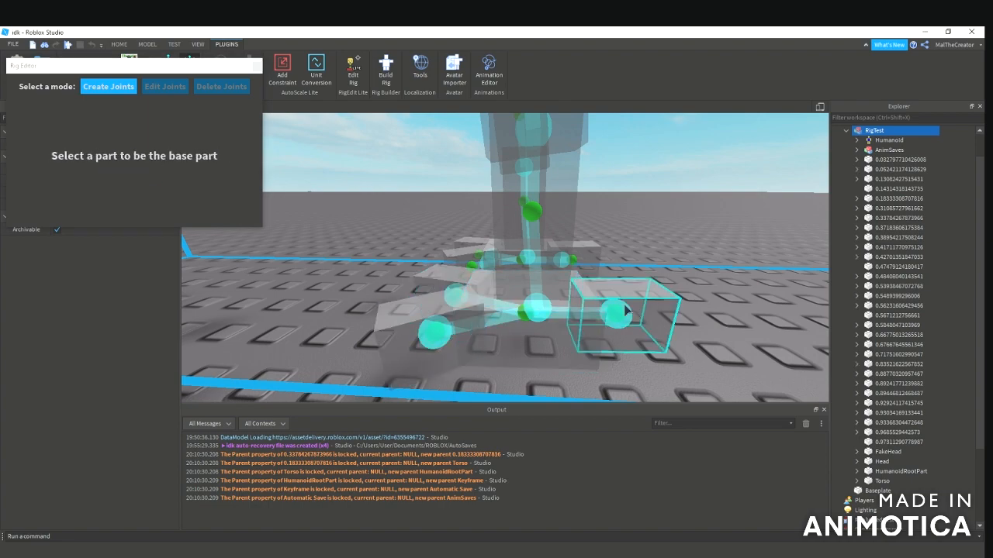
left_click(164, 86)
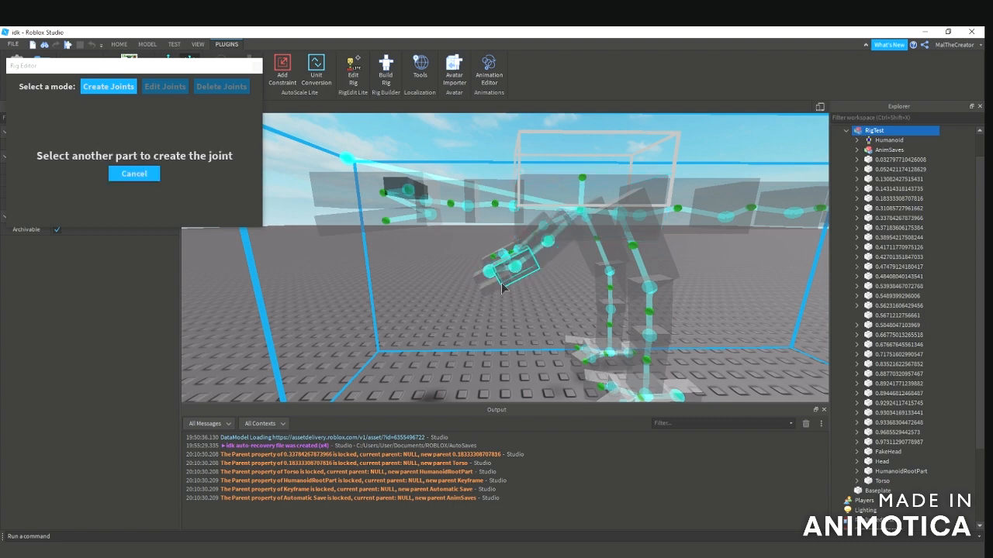
Join the remaining claw piece and select its new joint for adjustment.
left_click(164, 87)
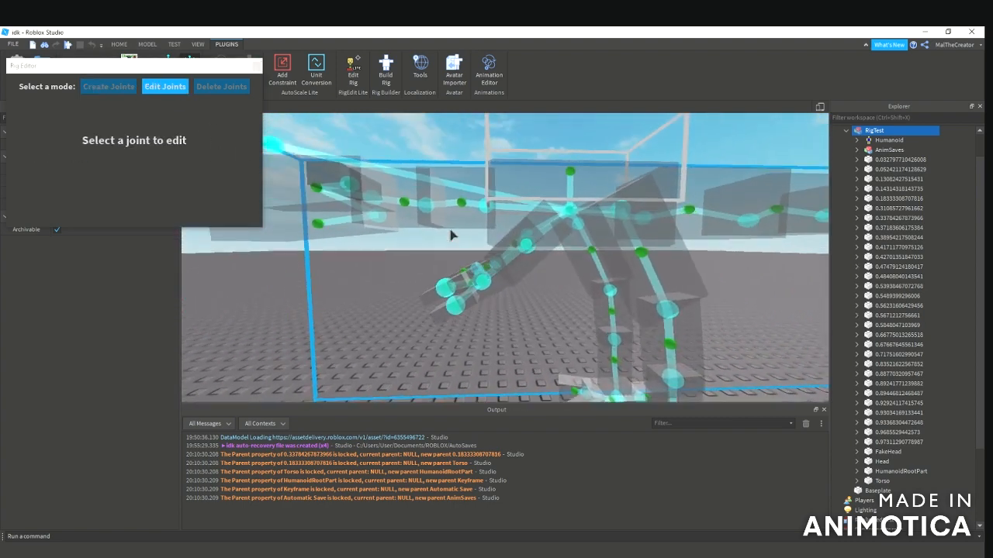
left_click(528, 225)
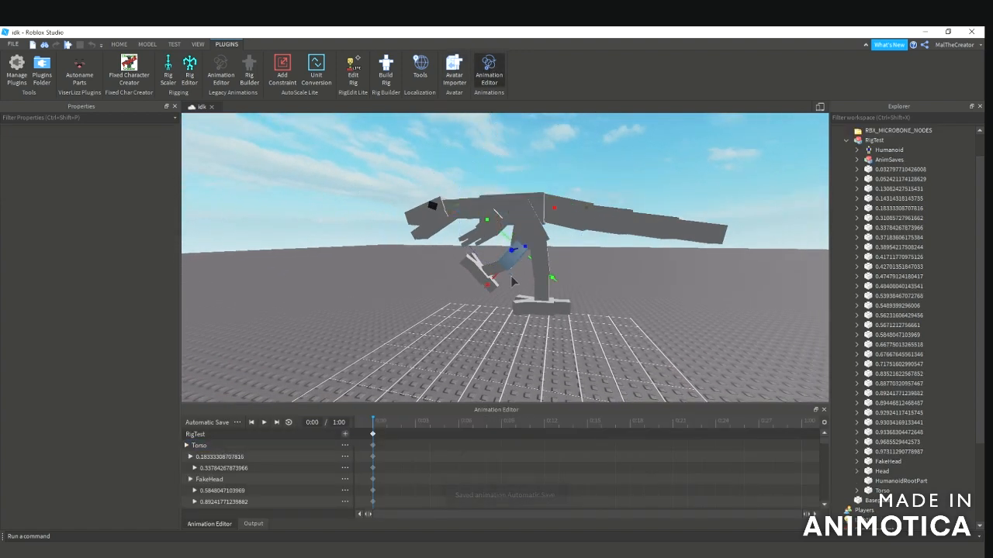
Select the Torso track to begin posing the rig in the Animation Editor.
left_click(199, 444)
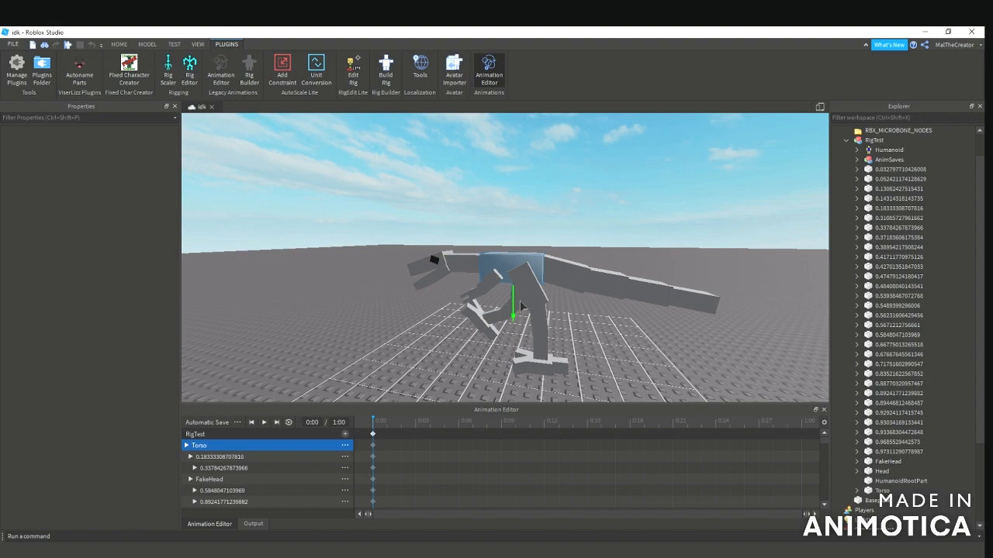